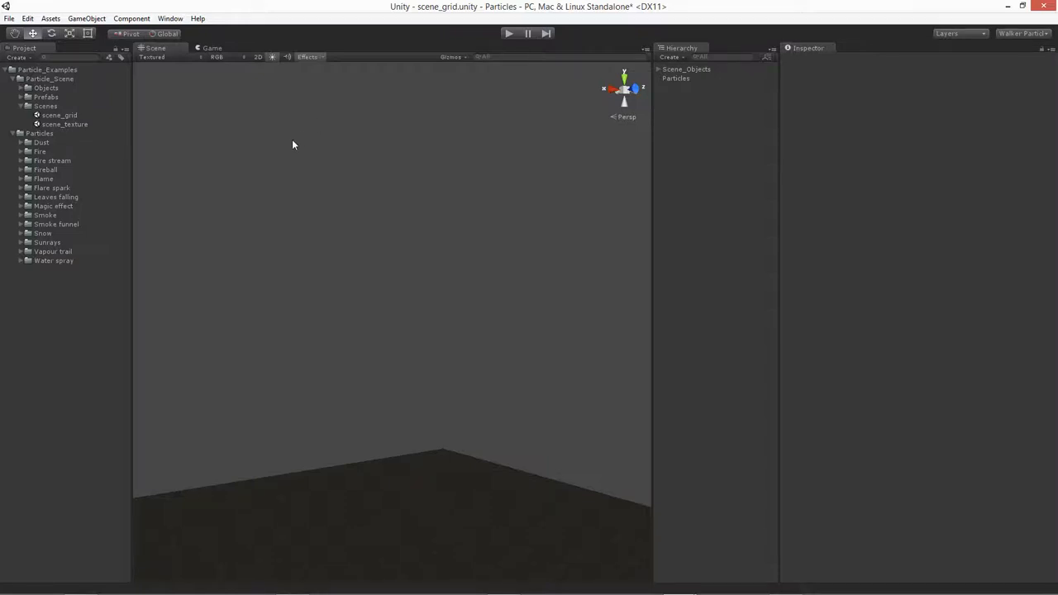
Expand the Water spray folder and preview its smoke_white, splashes and spray textures.
left_click(53, 261)
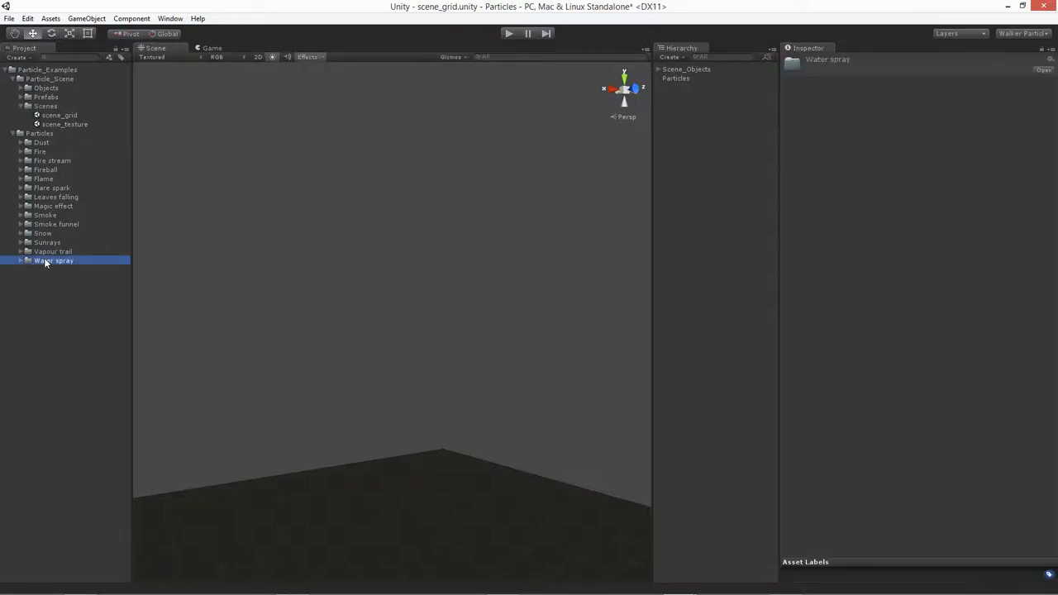
left_click(20, 261)
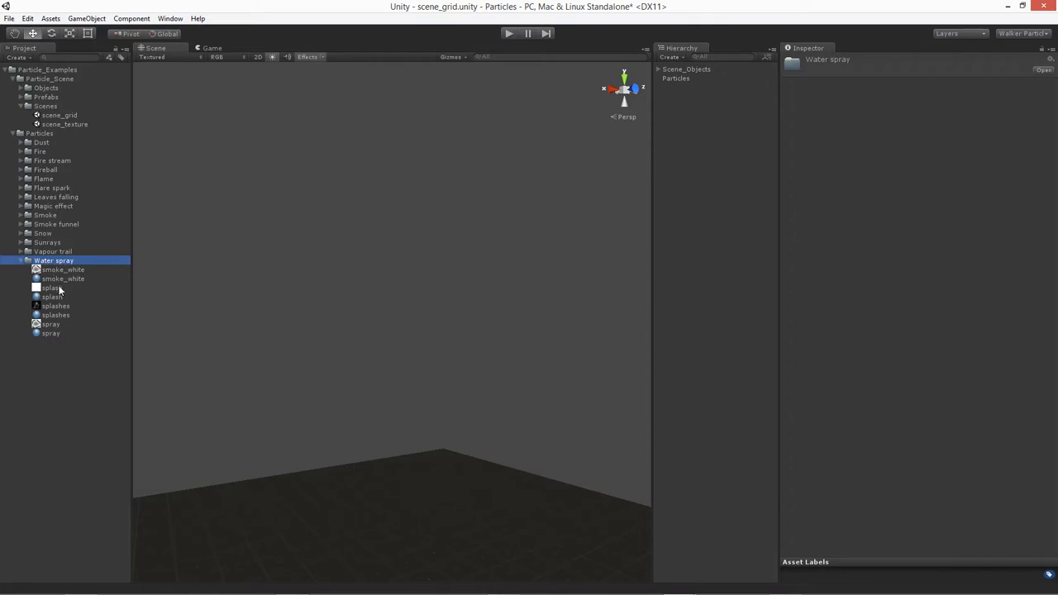
left_click(63, 269)
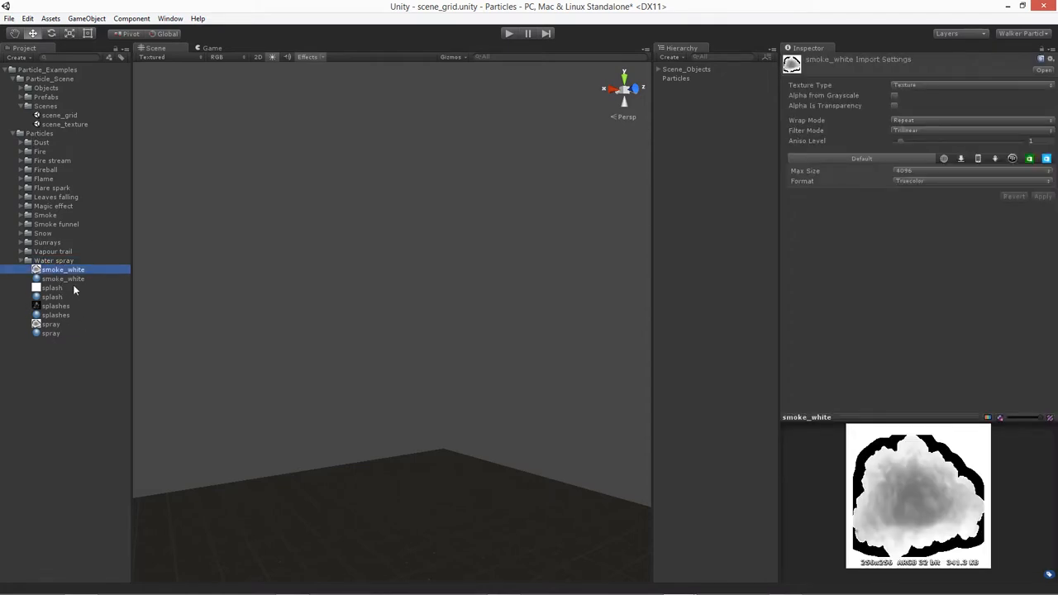
left_click(56, 306)
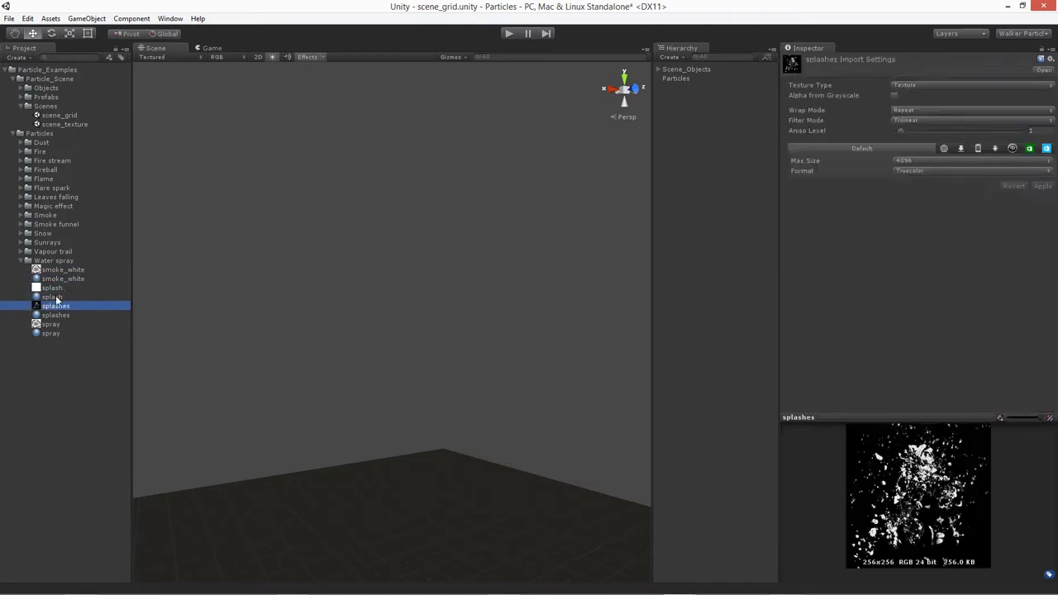
left_click(50, 324)
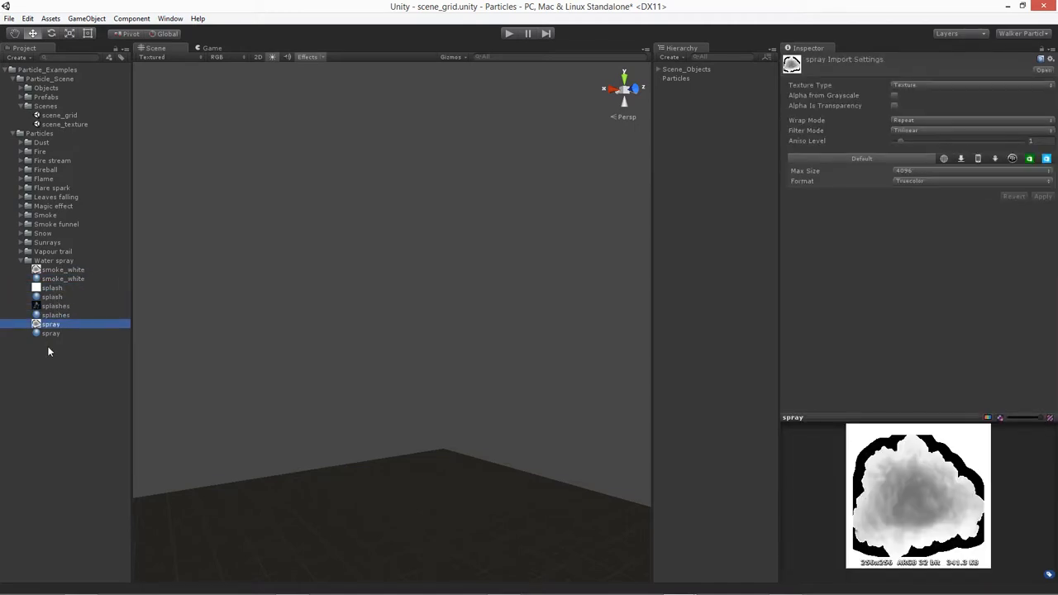
left_click(56, 305)
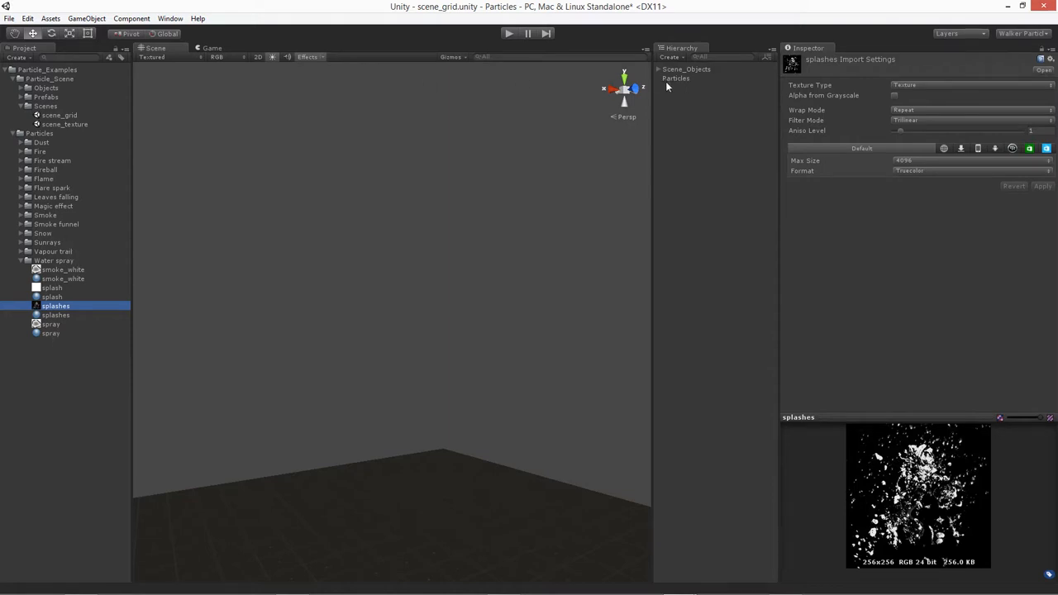
Create a new Particle System in the Hierarchy and rename it water_stream.
left_click(672, 56)
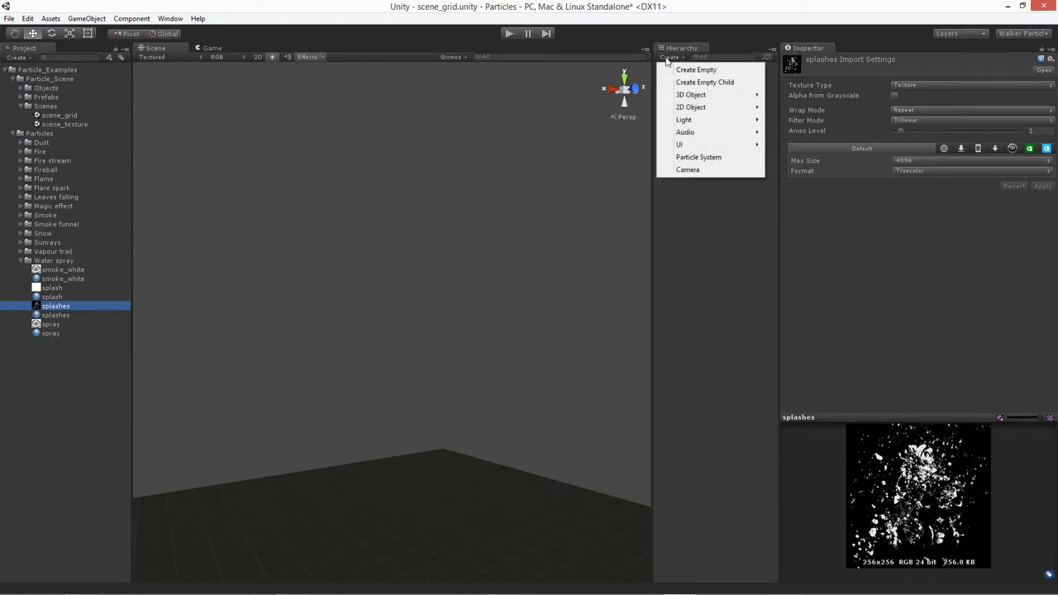
left_click(698, 157)
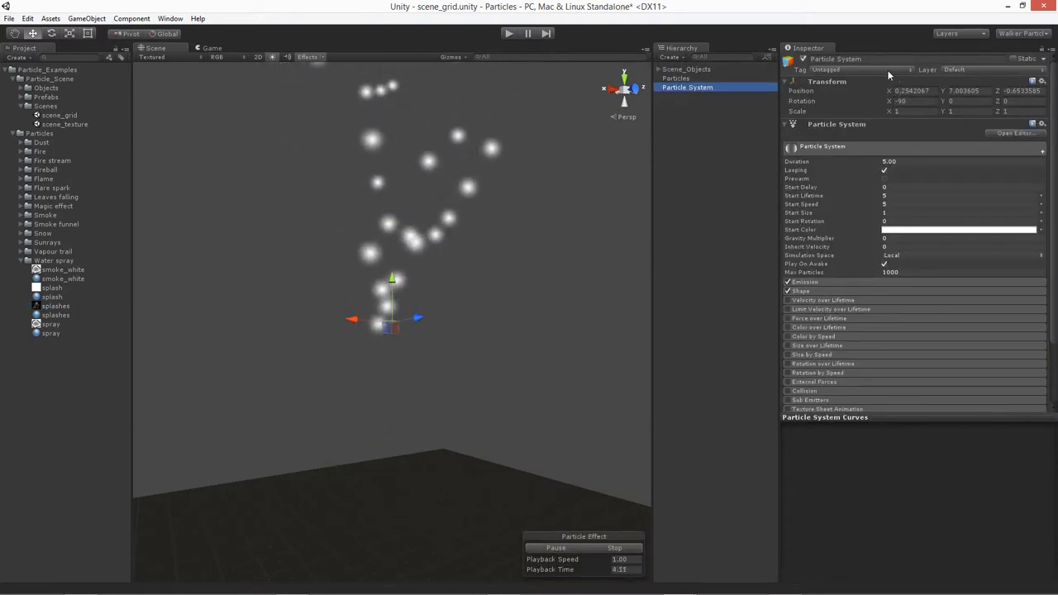
double_click(835, 60)
type("water_stream")
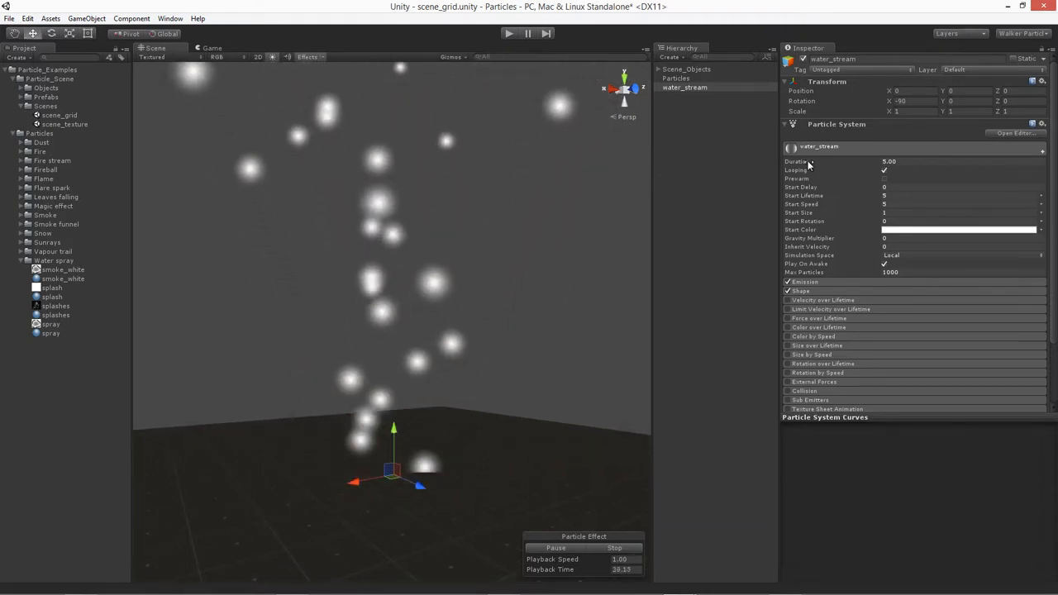
left_click(959, 162)
type("1")
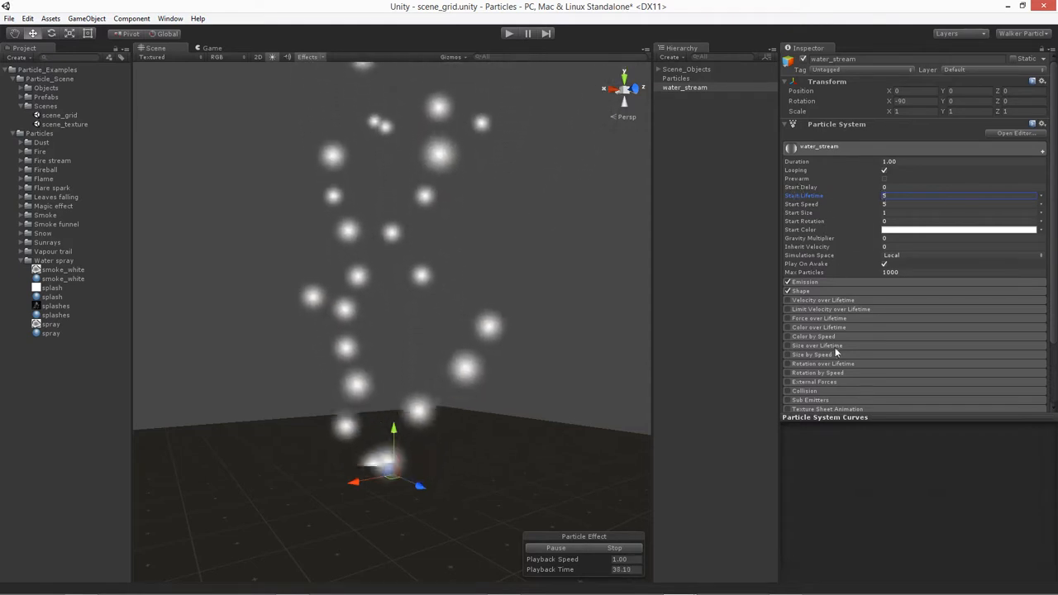
In the Renderer module use the splash material, Stretched Billboard mode and Speed Scale 0.05.
left_click(803, 418)
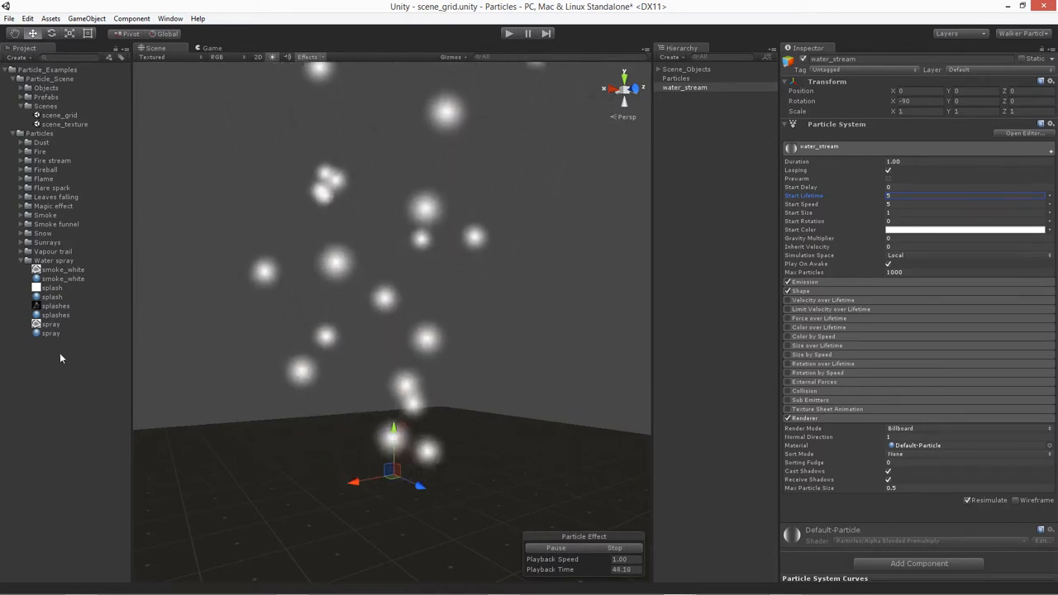
left_click(53, 298)
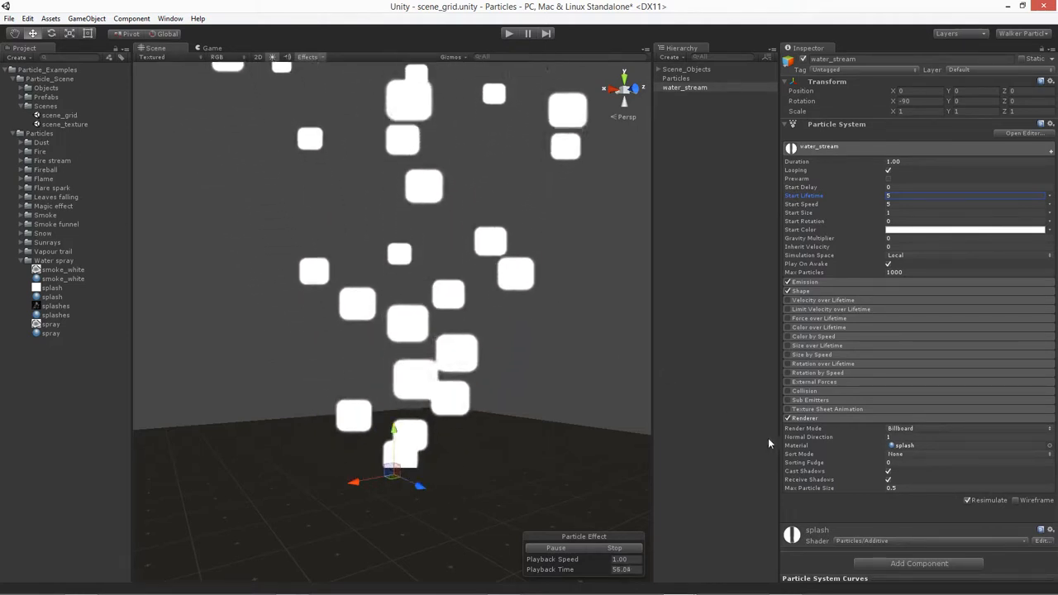
left_click(968, 428)
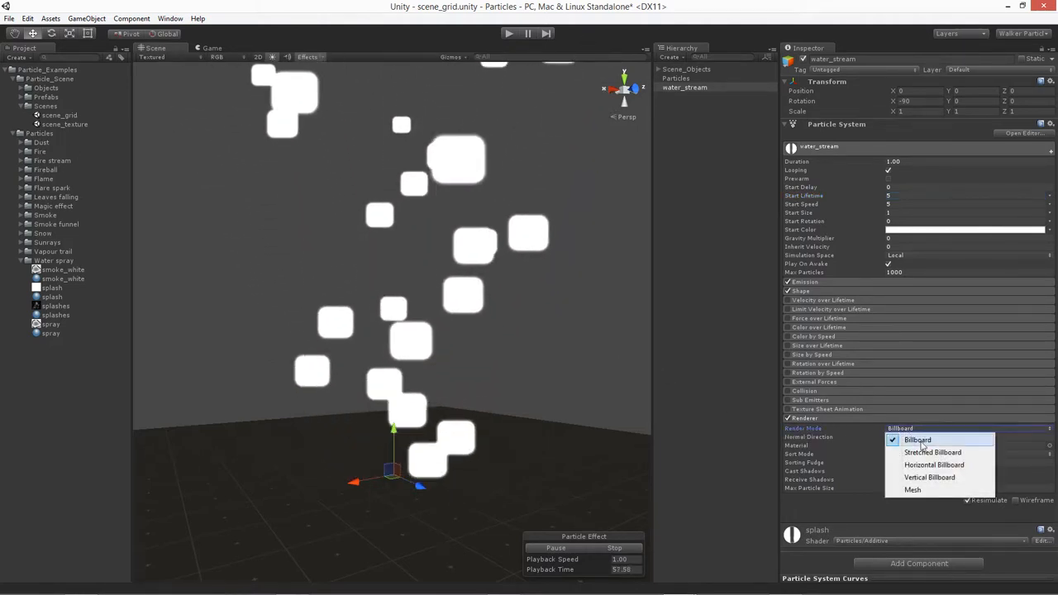
left_click(933, 453)
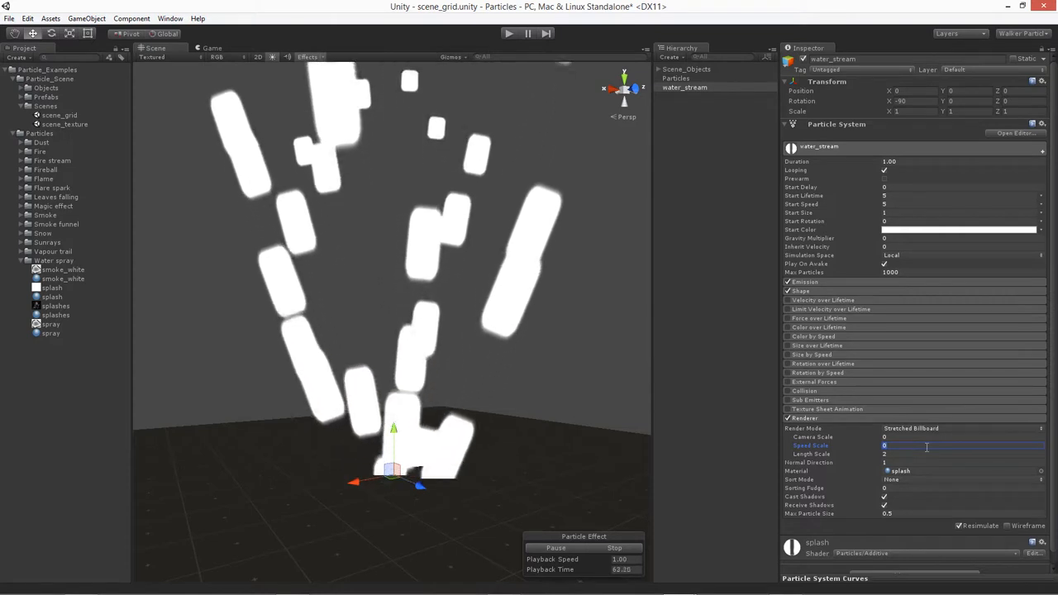
type(".05")
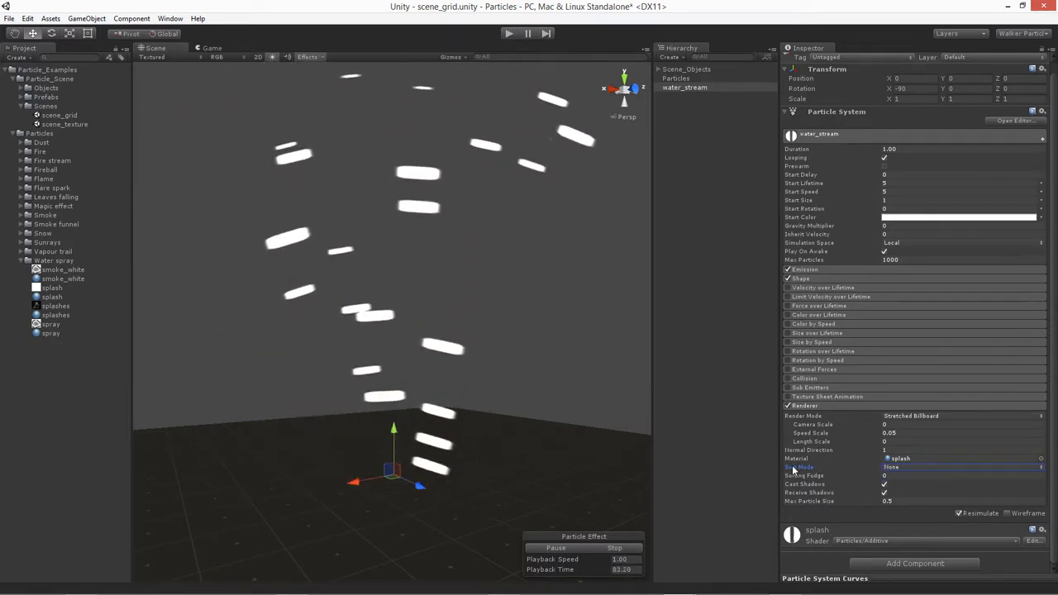
mouse_move(823, 476)
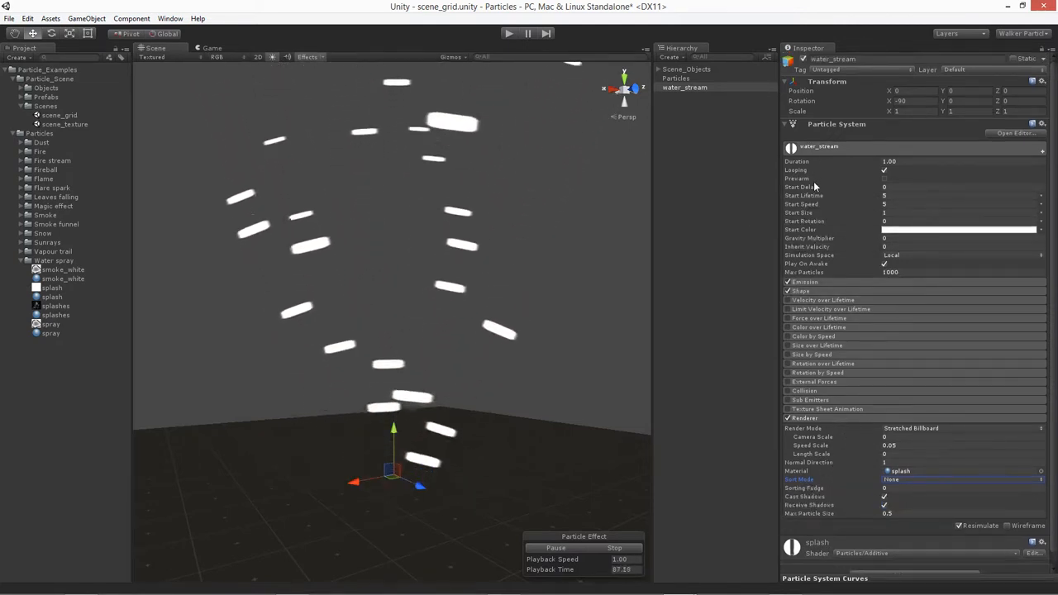
mouse_move(803, 195)
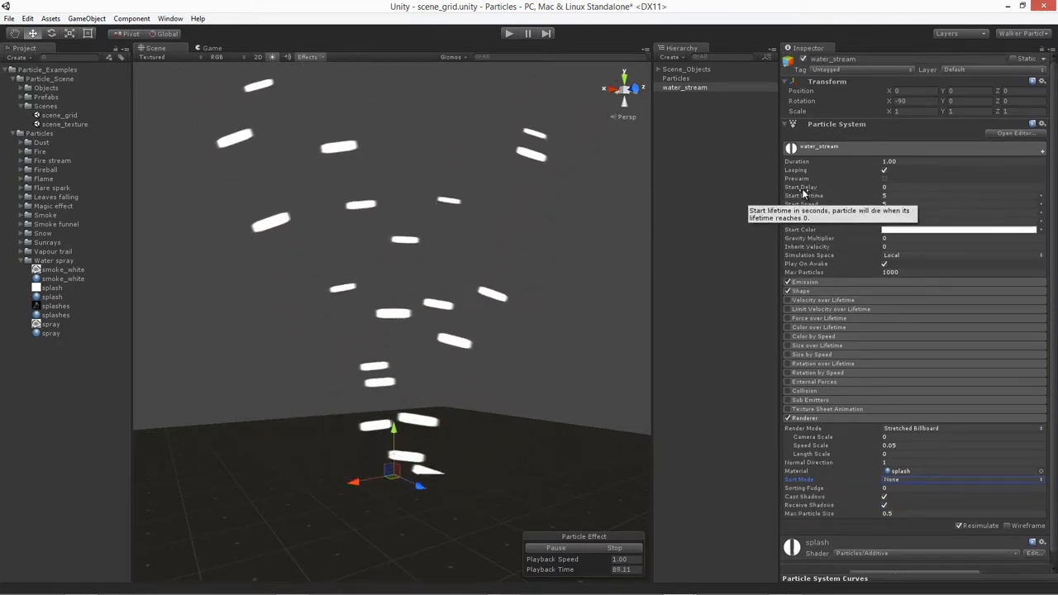
Make Start Lifetime random 0.25–1.5 and Start Speed random 40–60.
left_click(1041, 195)
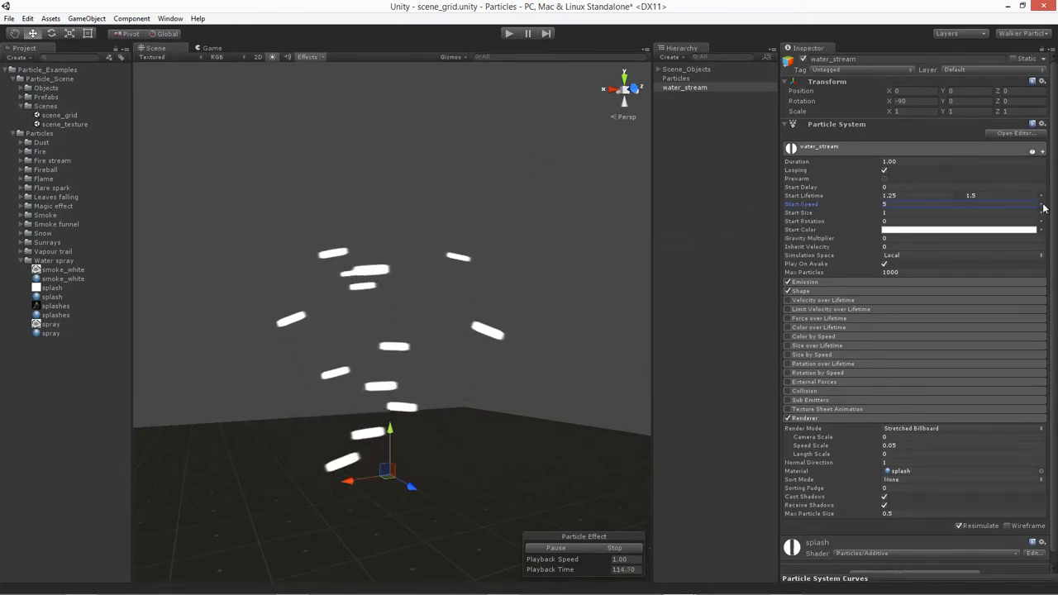
left_click(1042, 205)
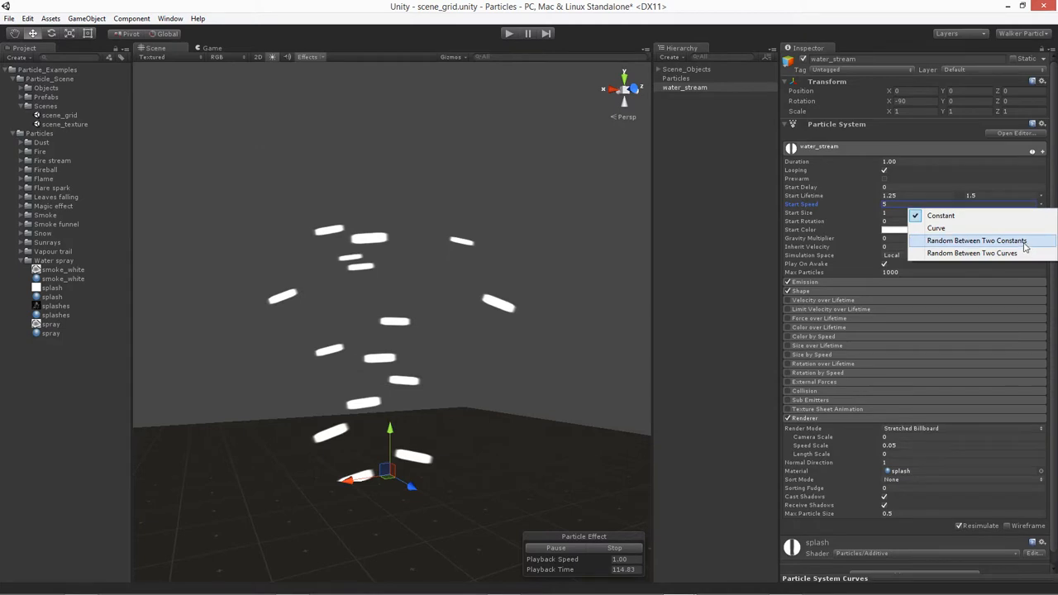
left_click(976, 242)
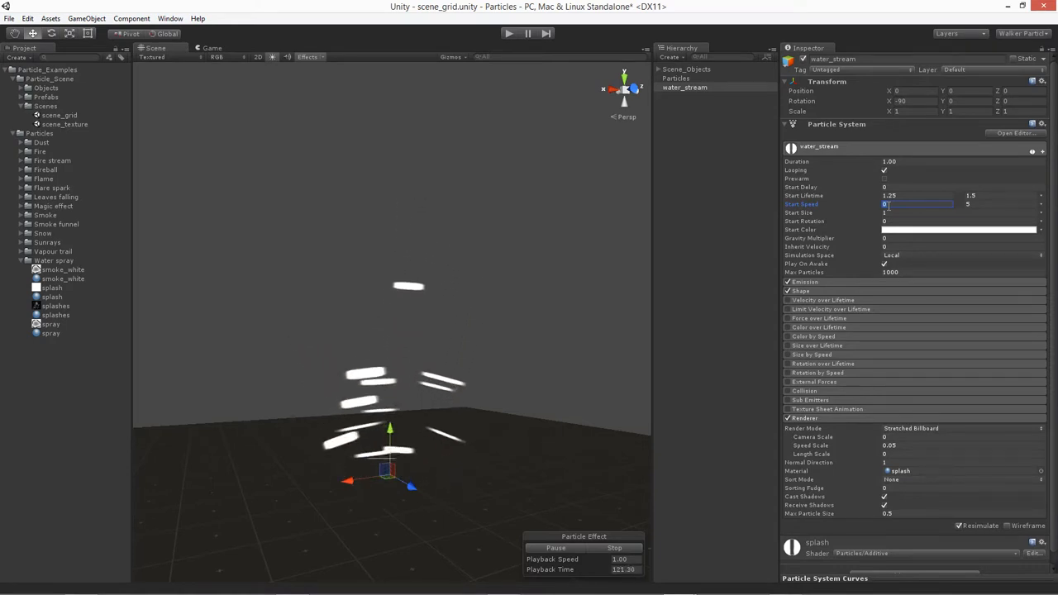
type("40")
left_click(1001, 203)
type("60")
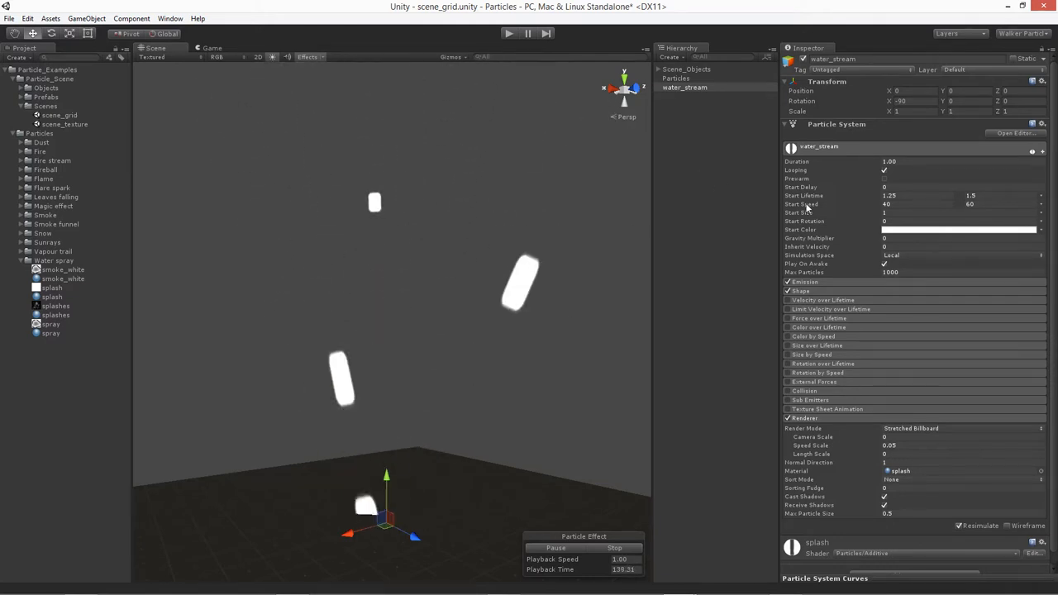
mouse_move(802, 206)
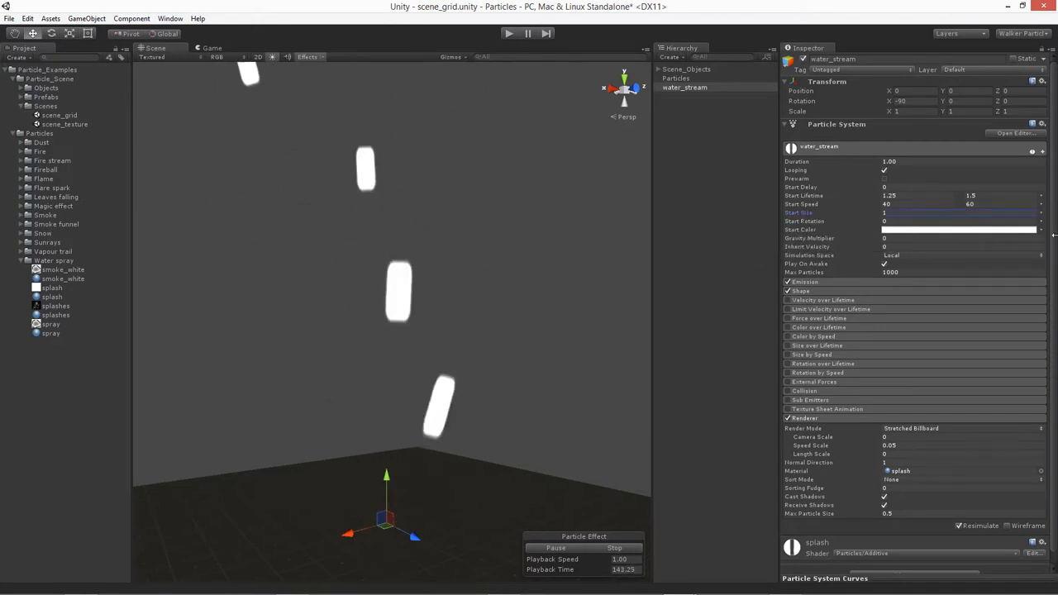
Make Start Size random between two constants, 0.02 and 0.05.
left_click(1042, 205)
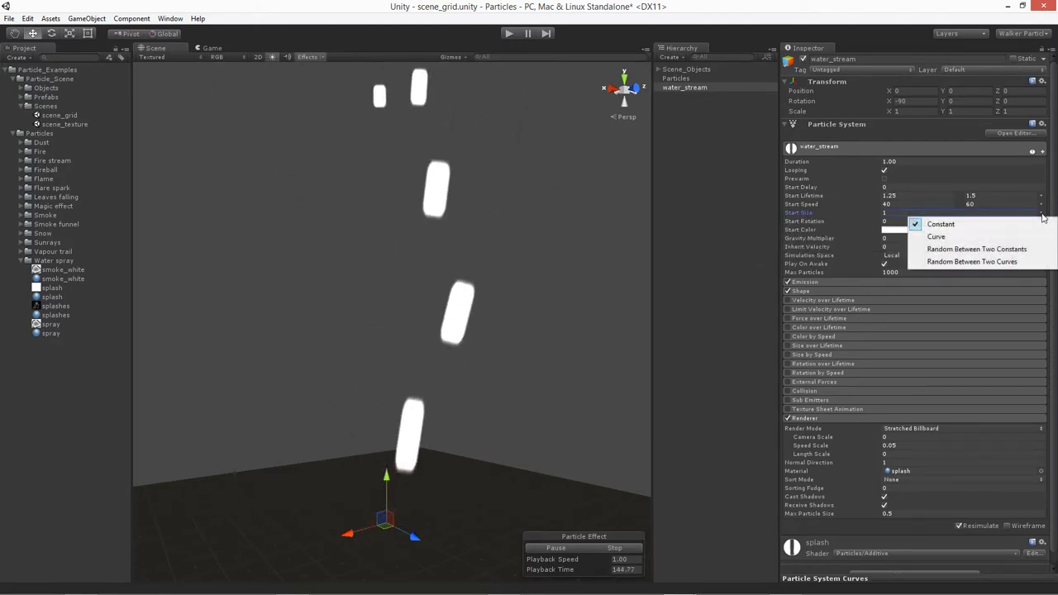
mouse_move(978, 248)
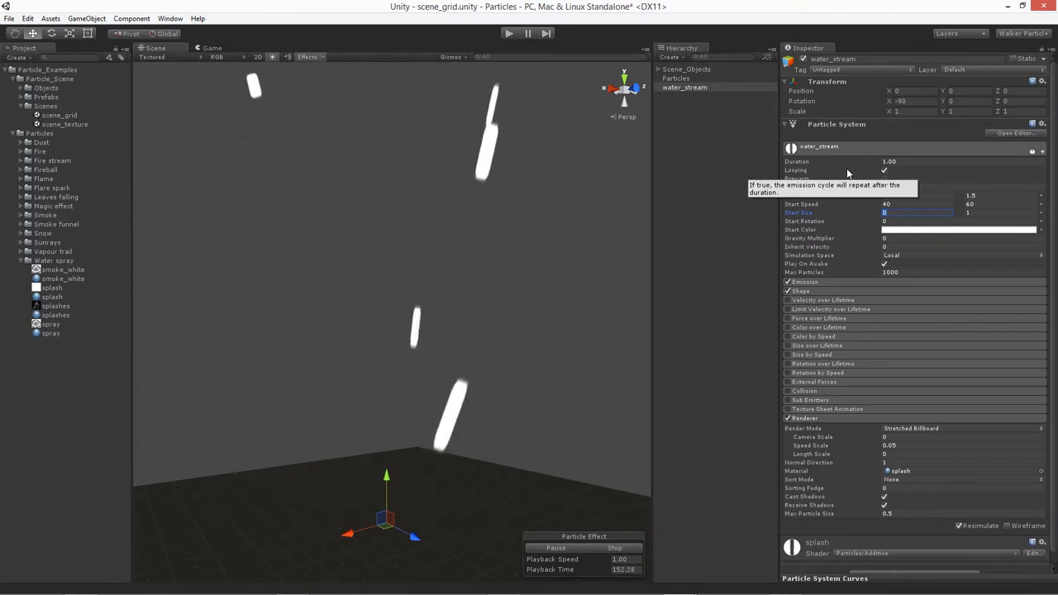
type(".001")
left_click(999, 212)
type(".05")
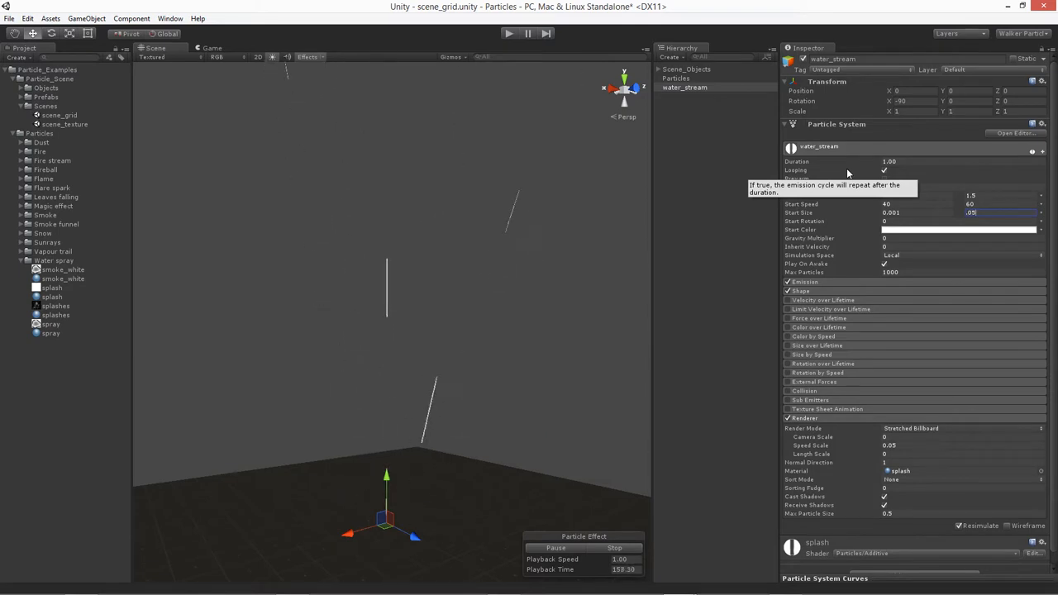
mouse_move(562, 250)
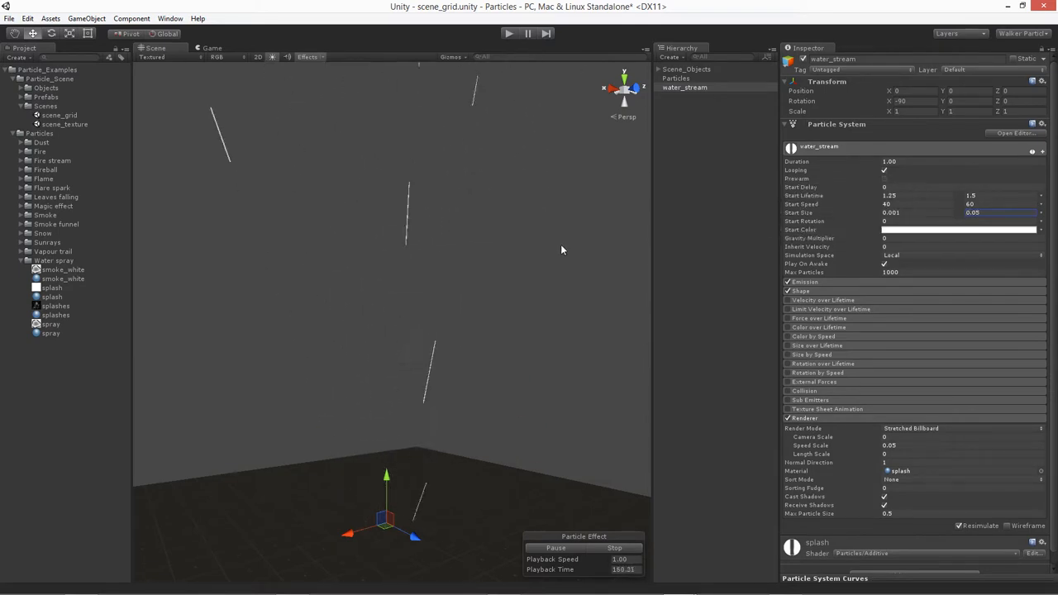
left_click(916, 212)
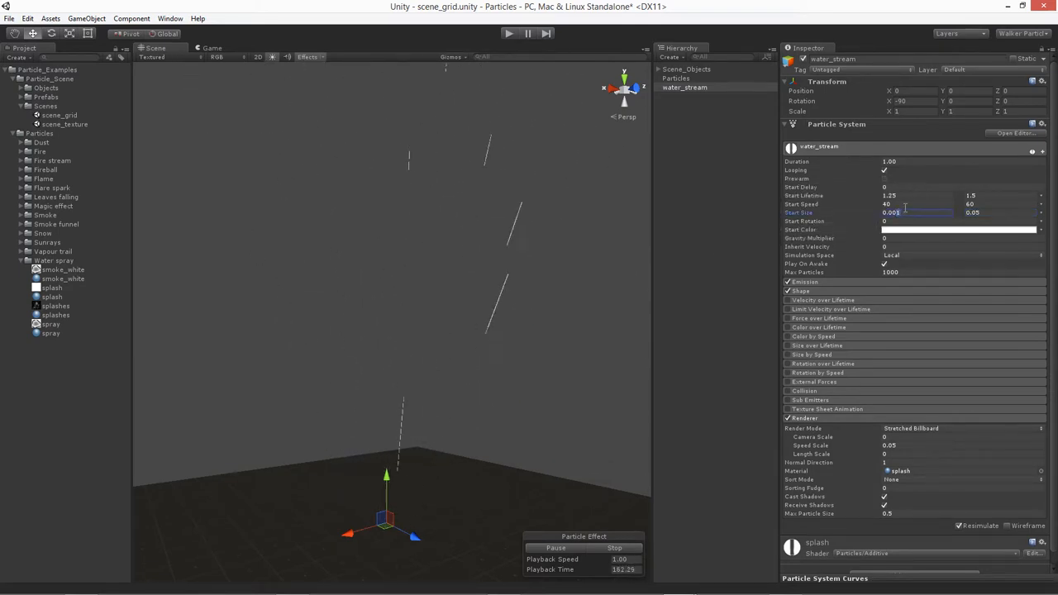
type("0.02")
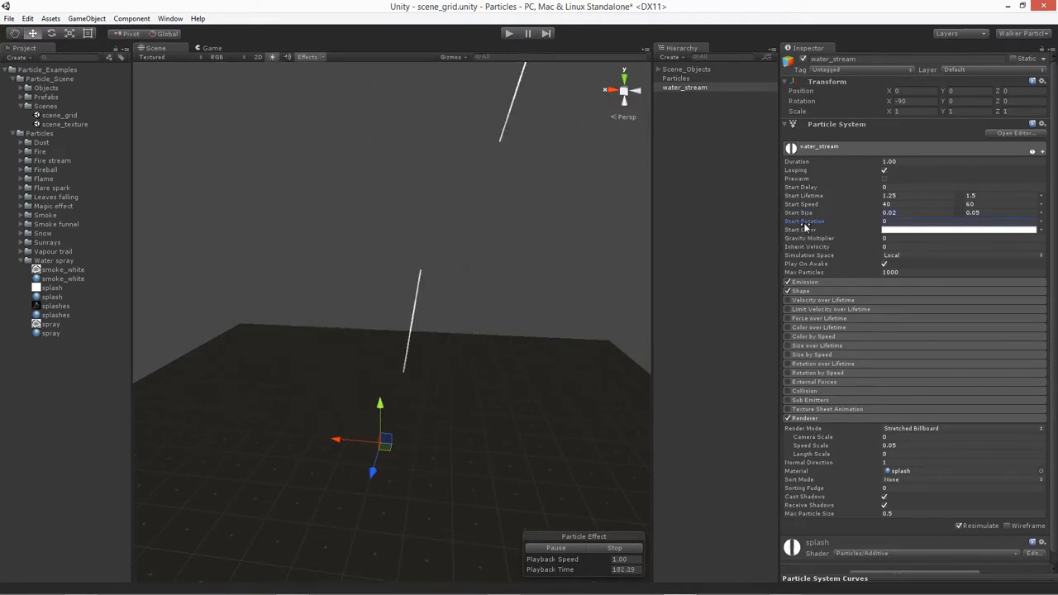
Set Start Rotation max to 360 and Start Color to Random Between Two Colors.
left_click(1040, 229)
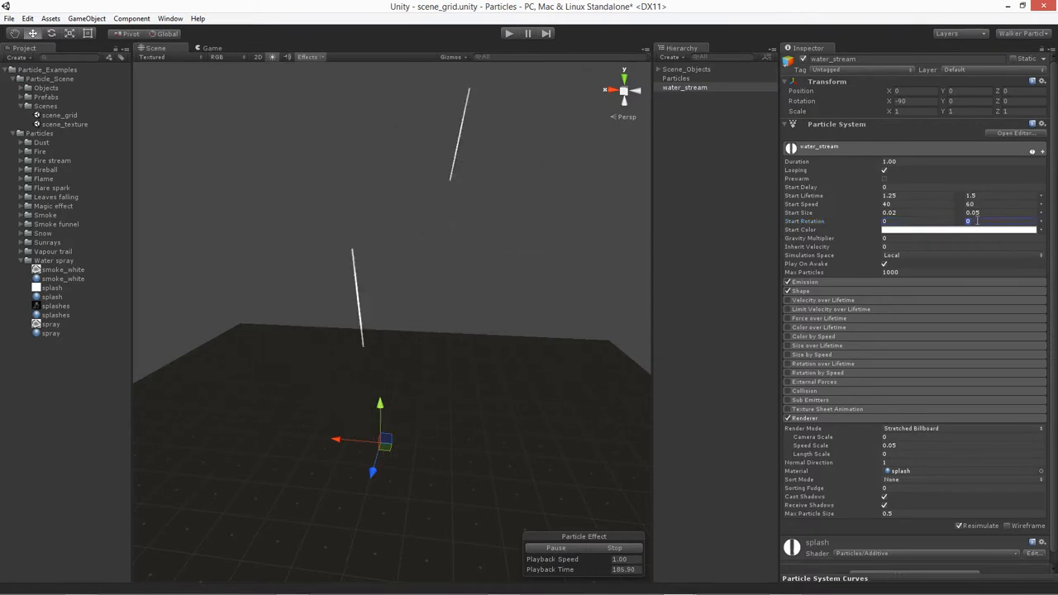
type("360")
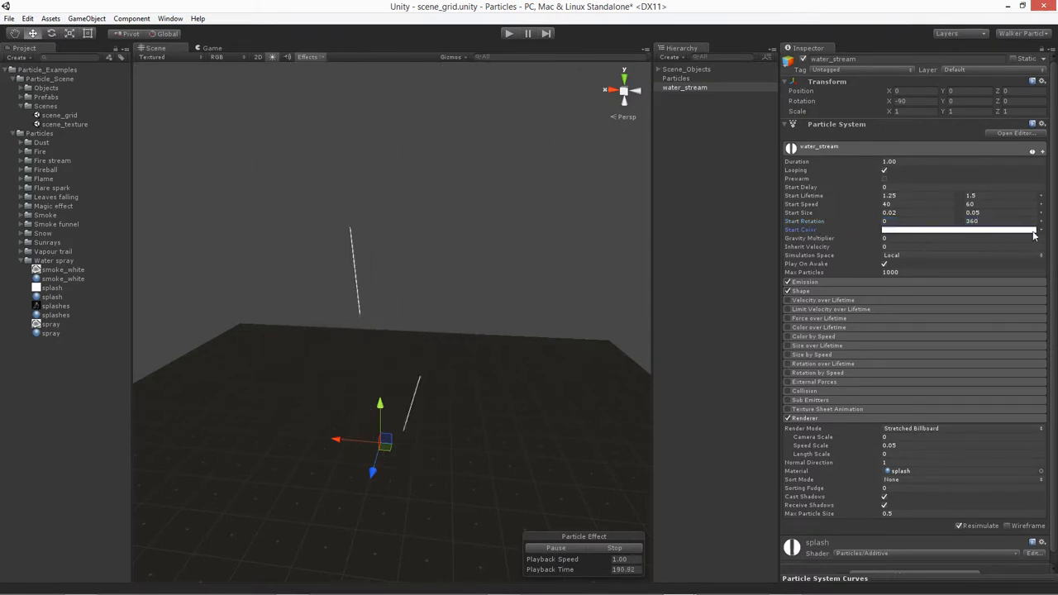
left_click(1032, 228)
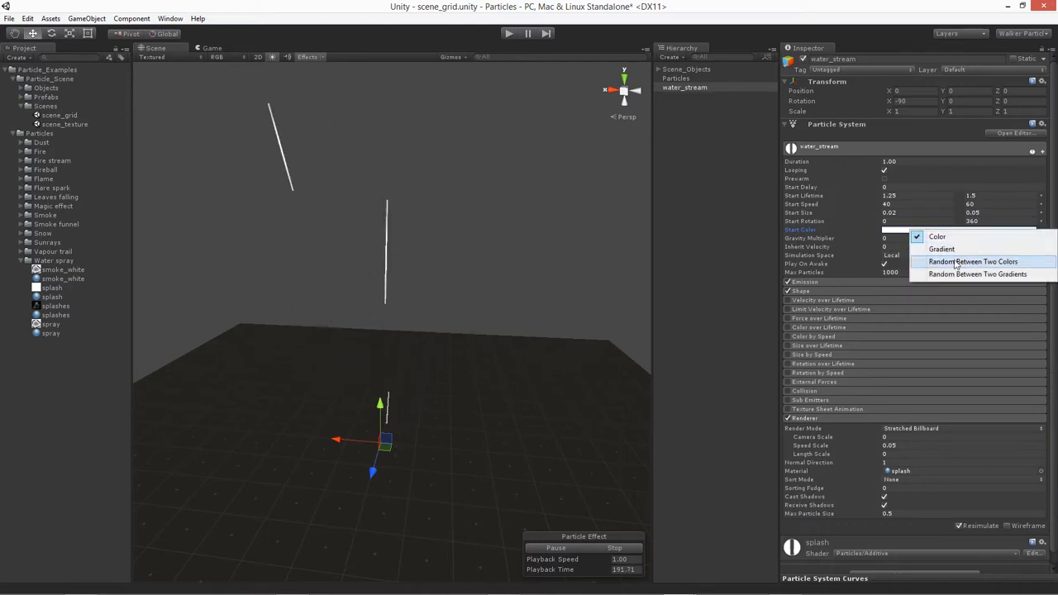
left_click(938, 236)
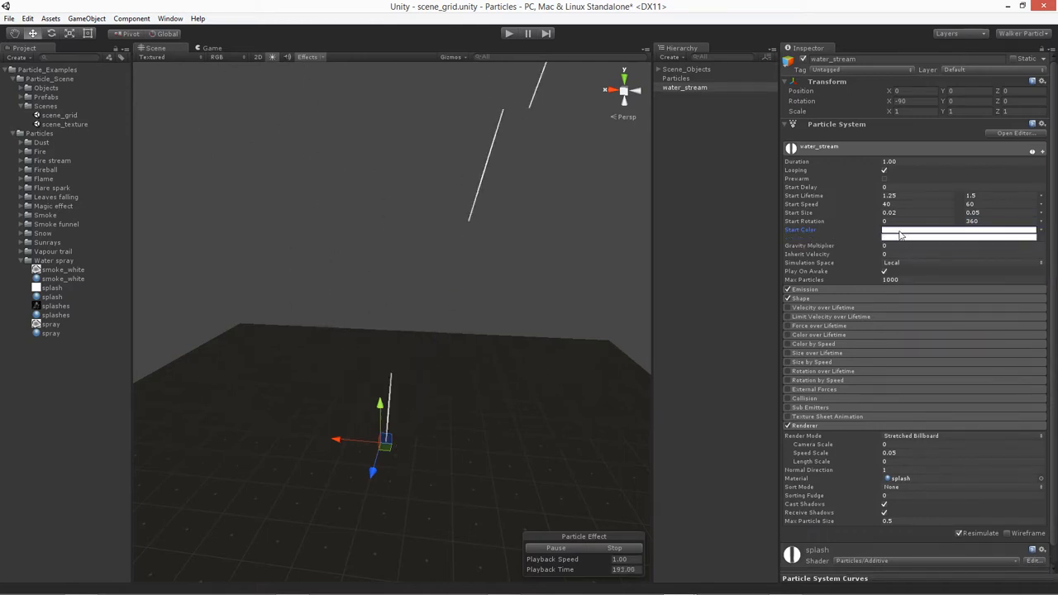
left_click(959, 230)
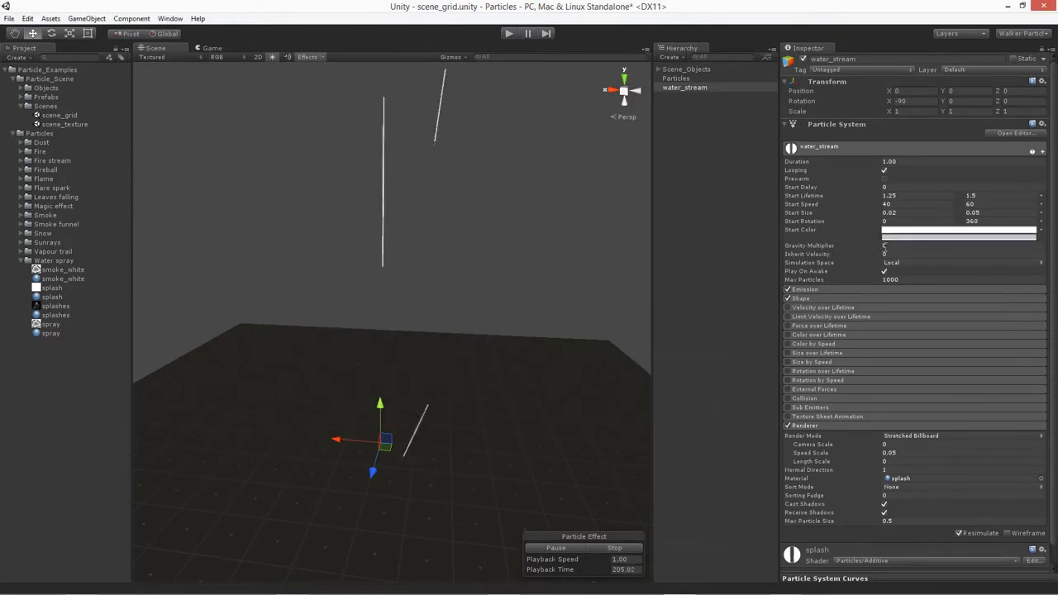
Switch Simulation Space to World and spread the cone emission in the scene.
left_click(918, 245)
type("1")
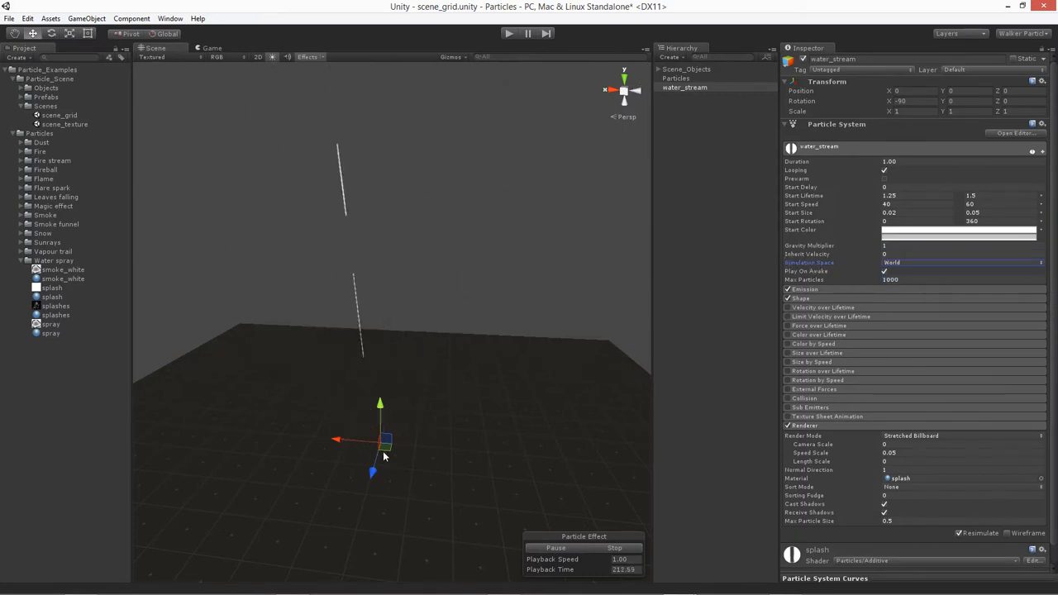
left_click_drag(383, 439, 298, 417)
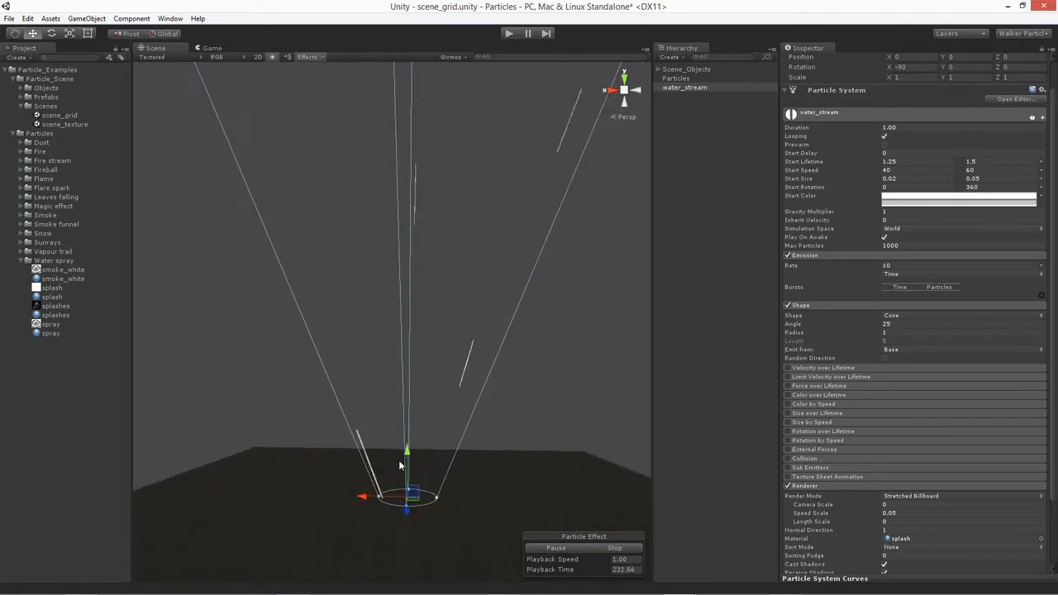
mouse_move(885, 268)
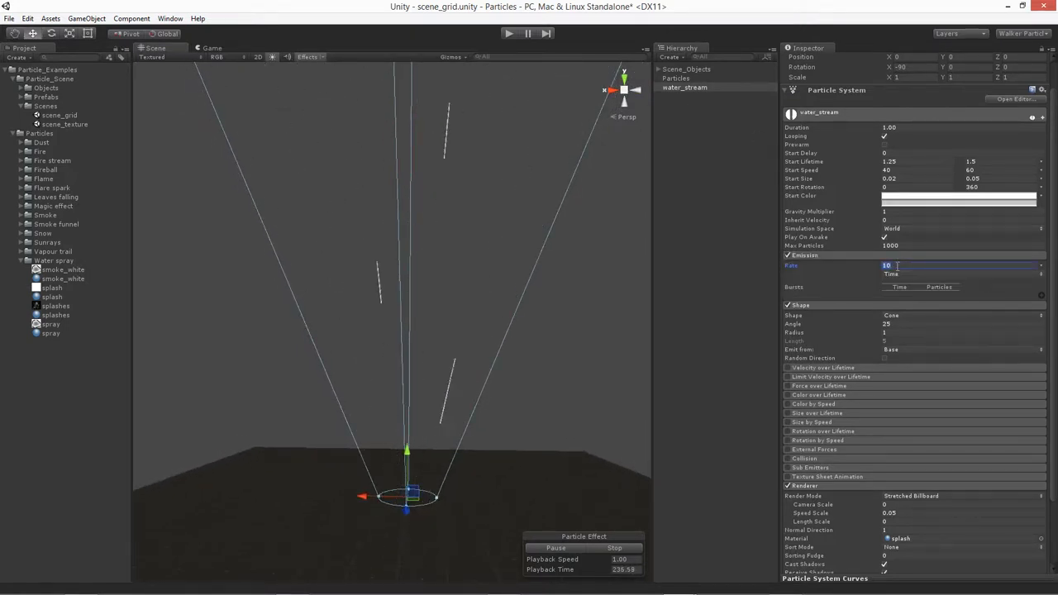
Set the Emission Rate to 200, then lower it to 150.
type("200")
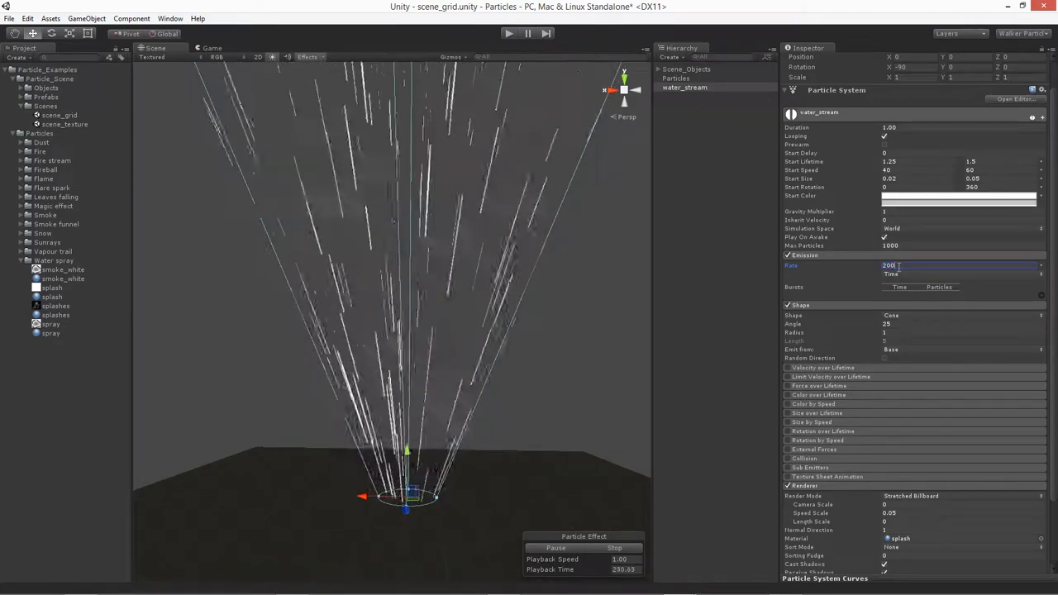
type("150")
left_click(961, 324)
type("0.95")
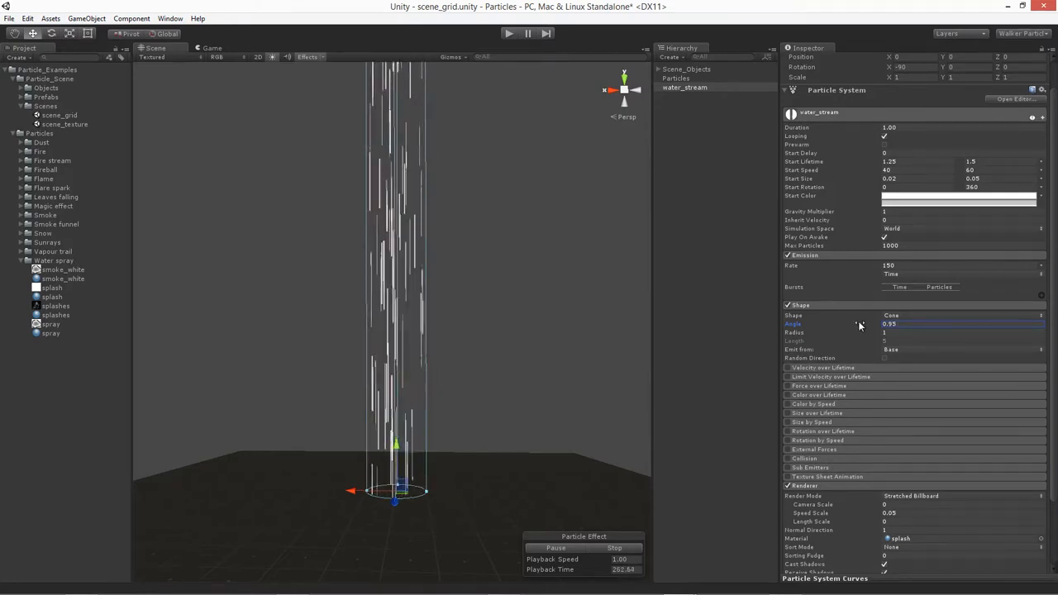
Reduce the emitter cone Radius to 0.1 for a tight vertical jet.
left_click(959, 322)
type("0.8")
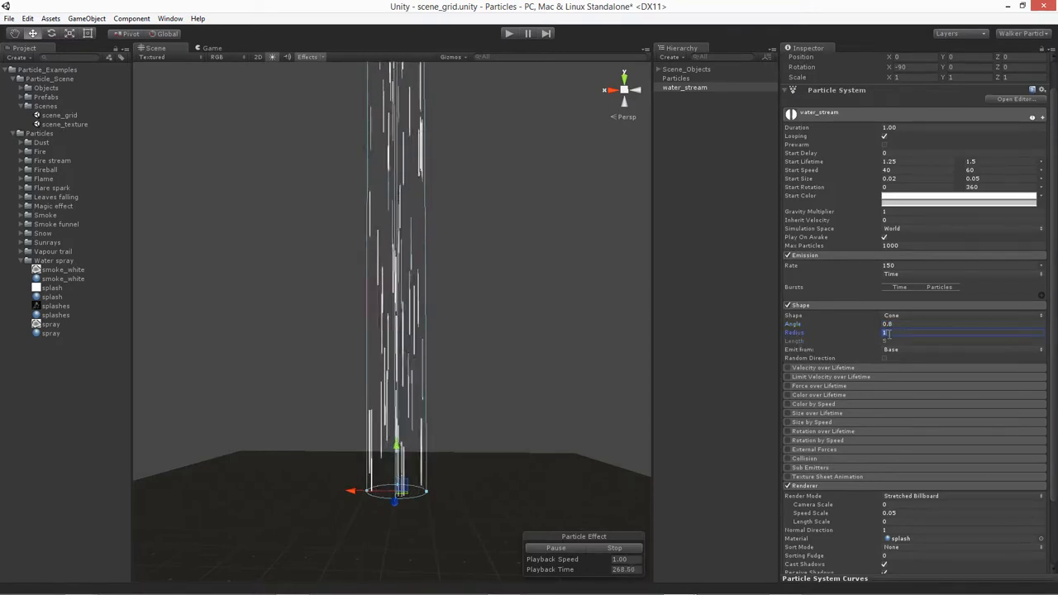
type("0.1")
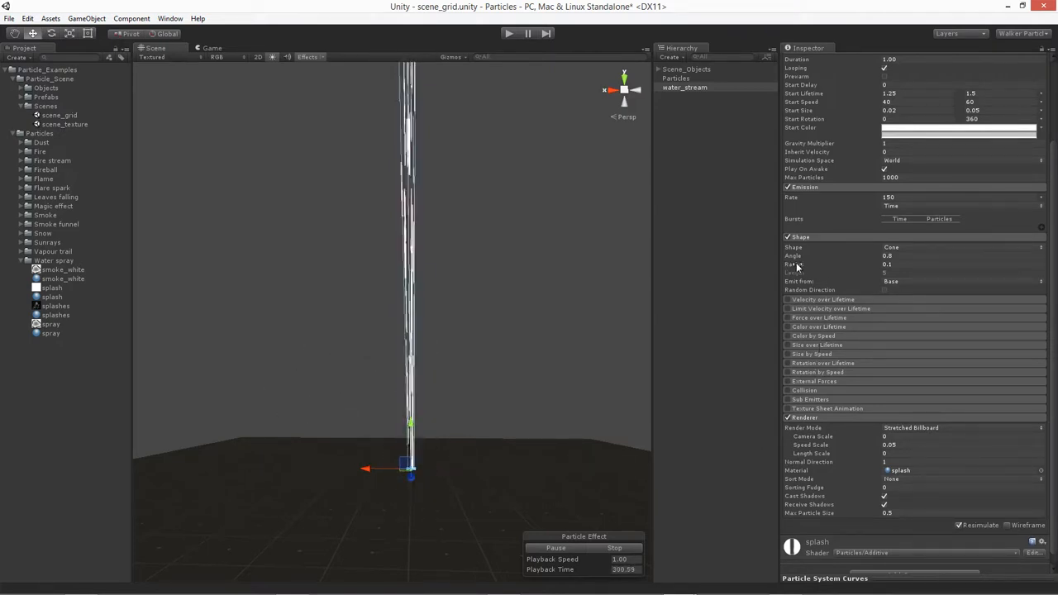
mouse_move(791, 198)
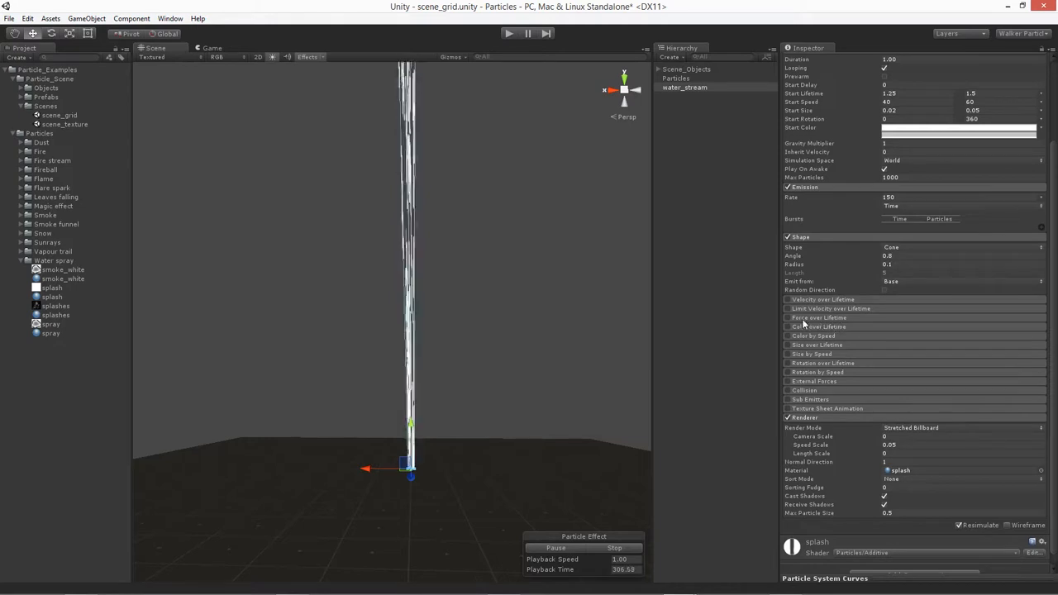
Enable the Limit Velocity over Lifetime module.
left_click(787, 310)
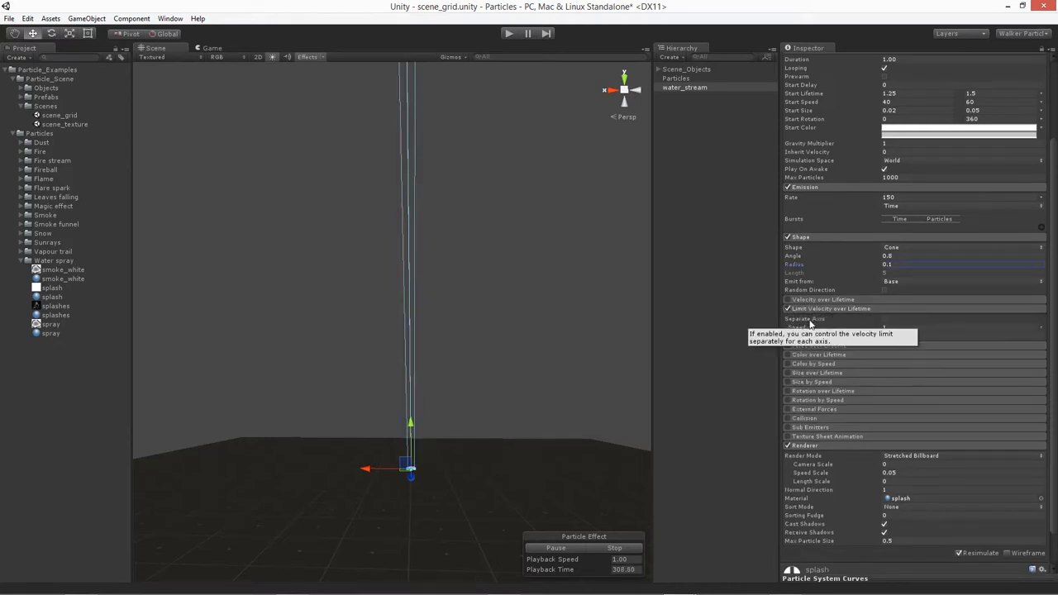
mouse_move(807, 322)
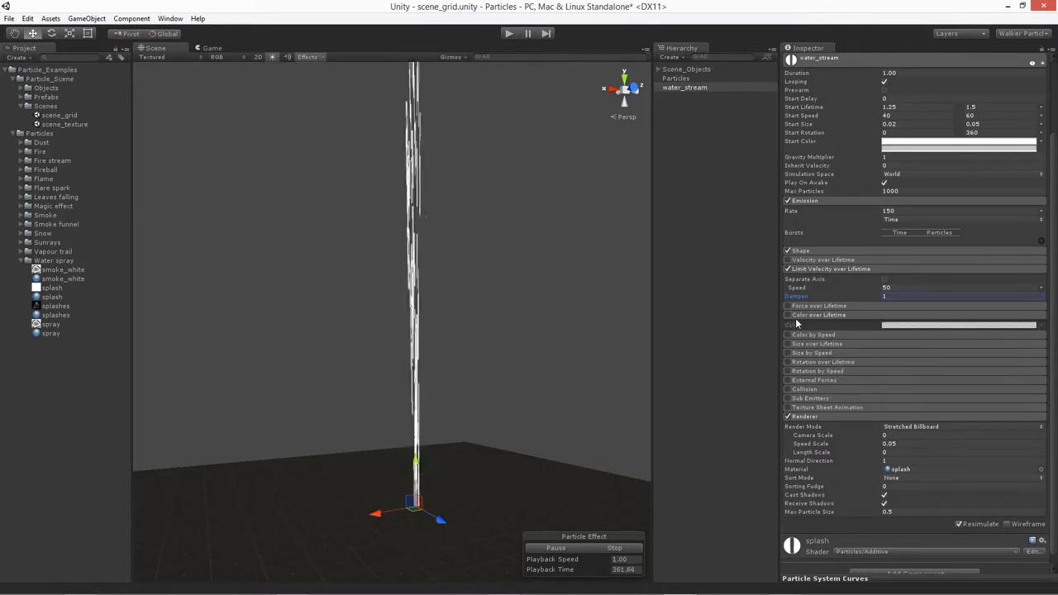
Open the Color over Lifetime gradient in the Gradient Editor.
left_click(960, 324)
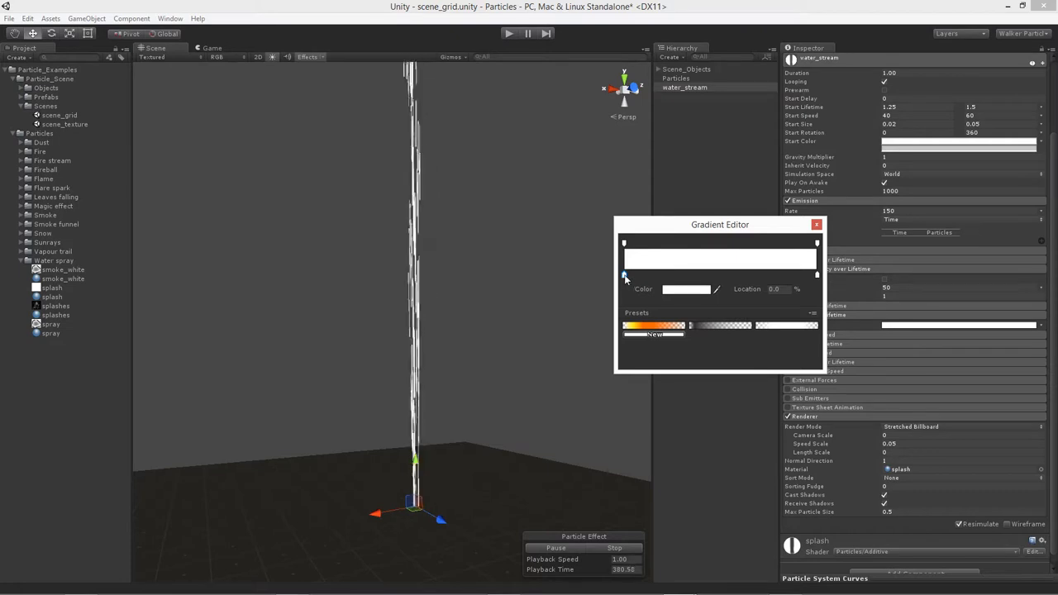
Add a colour key to the lifetime gradient and give it a dark blue shade.
left_click(686, 288)
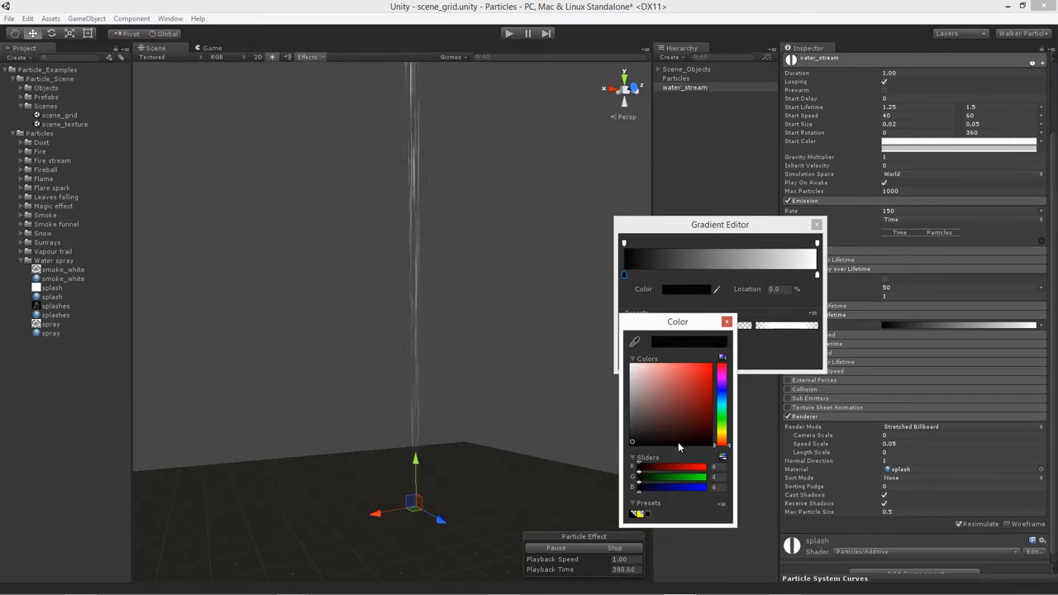
left_click(728, 321)
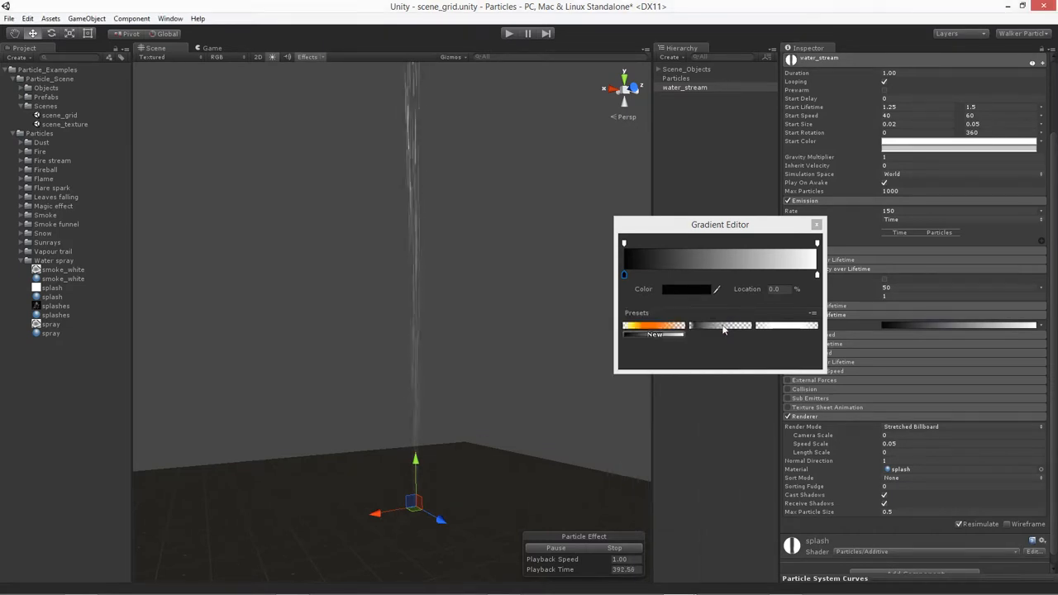
left_click(625, 274)
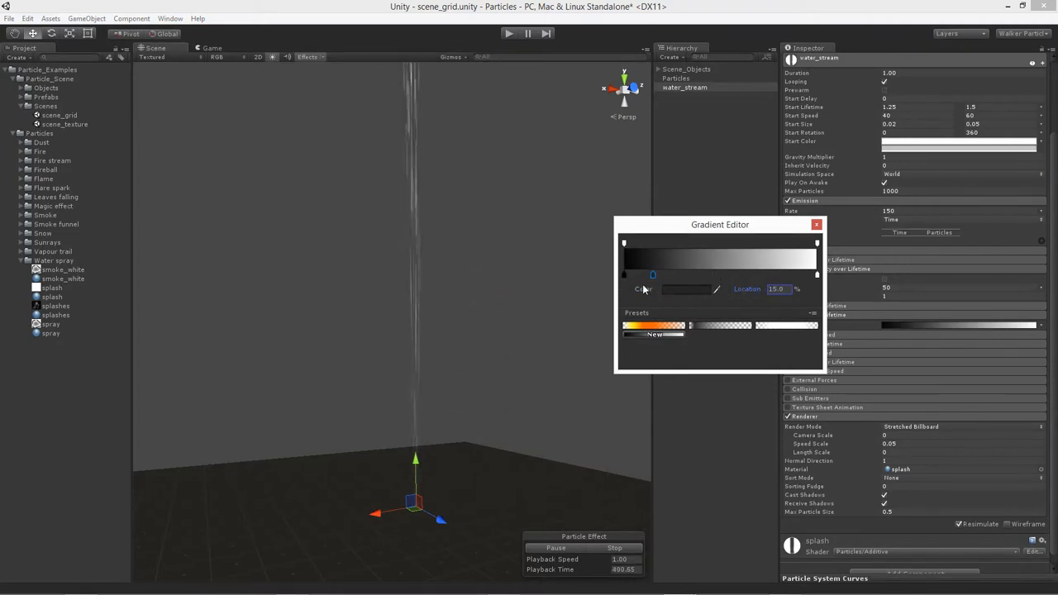
left_click(687, 287)
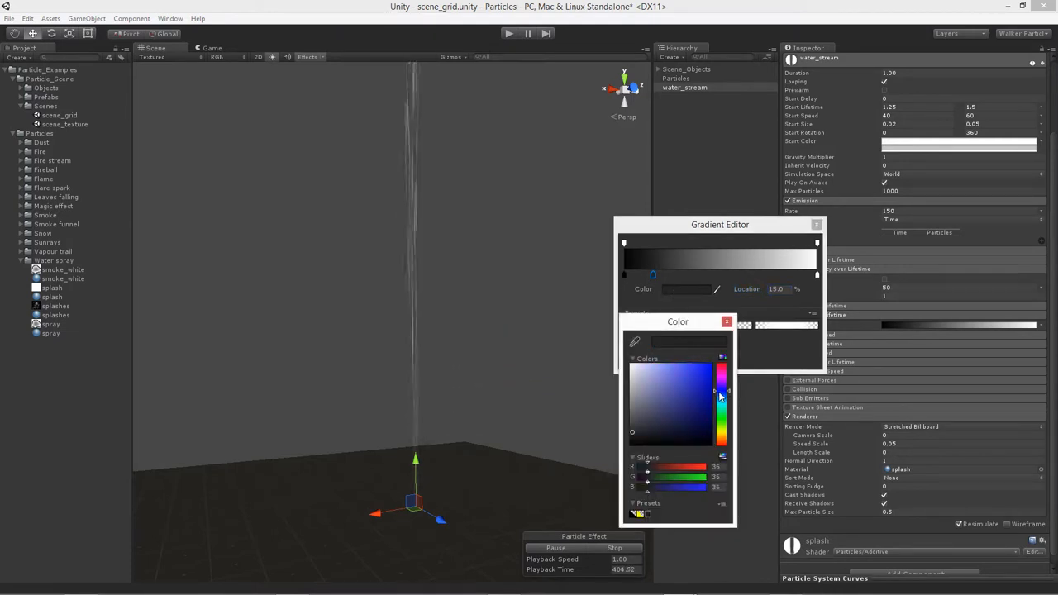
left_click_drag(720, 397, 661, 433)
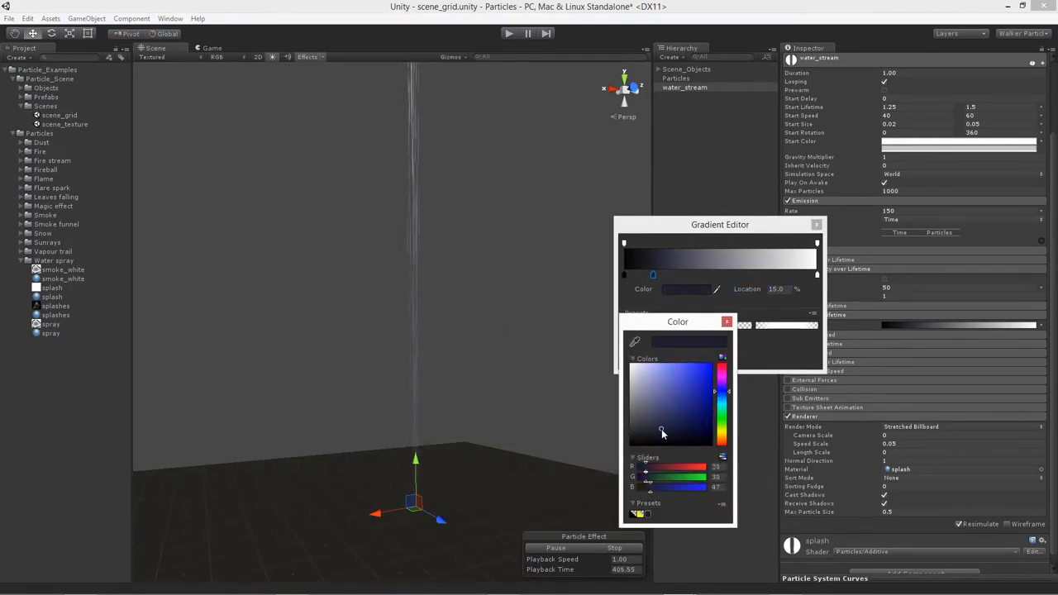
left_click(668, 433)
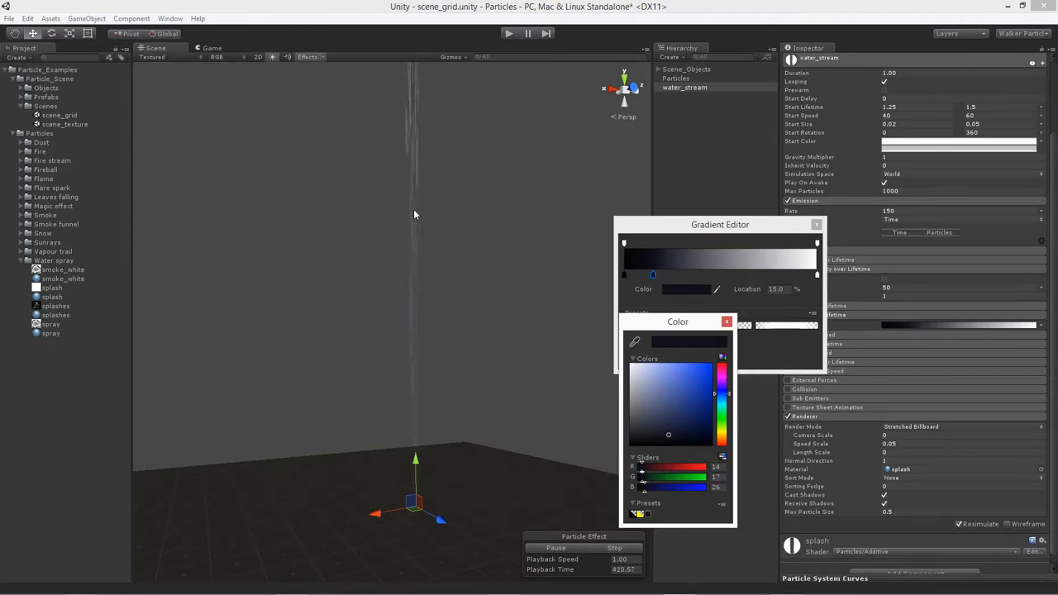
mouse_move(809, 279)
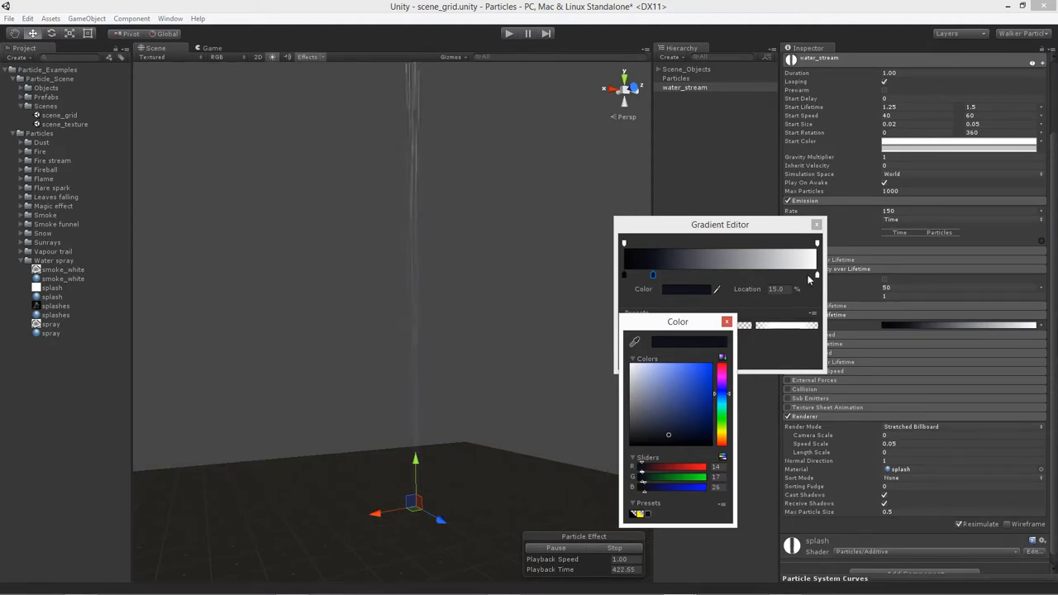
Give the gradient's end key a dark blue shade as well.
left_click(727, 321)
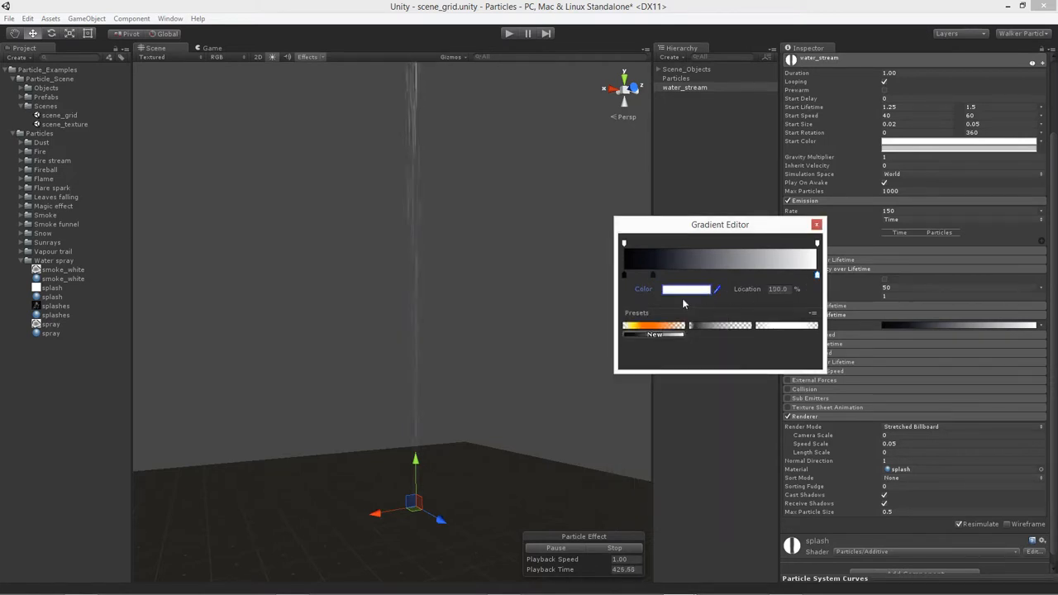
left_click(685, 288)
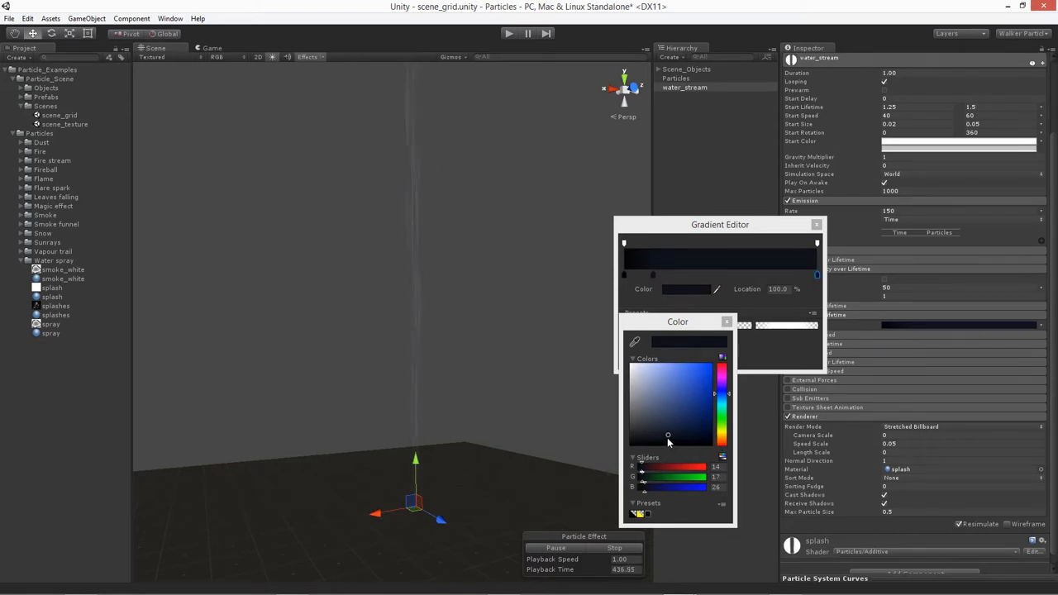
left_click(668, 438)
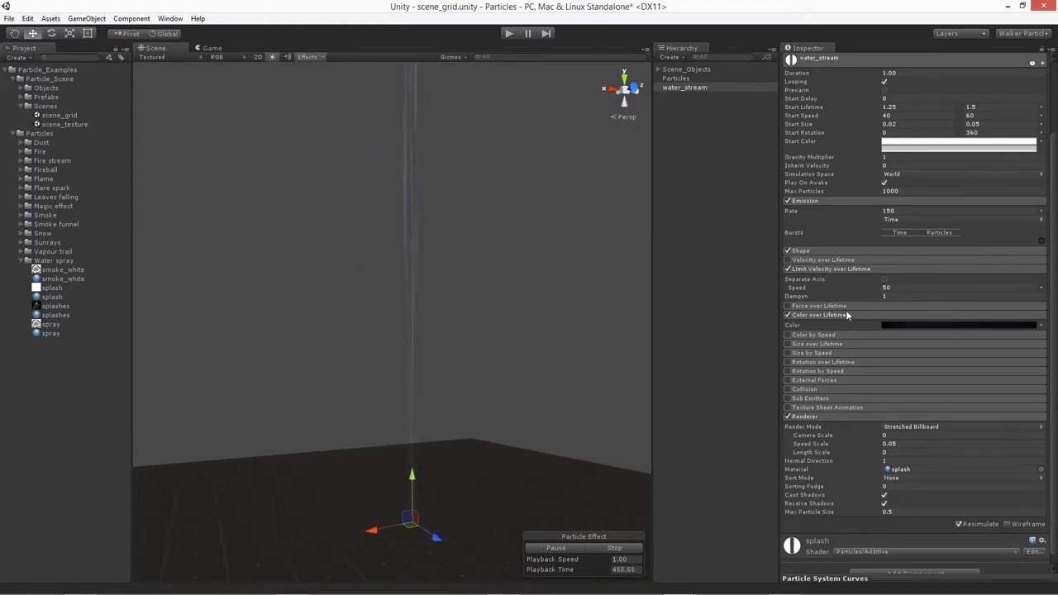
Expand the Collision module of the water_stream particle system.
left_click(804, 389)
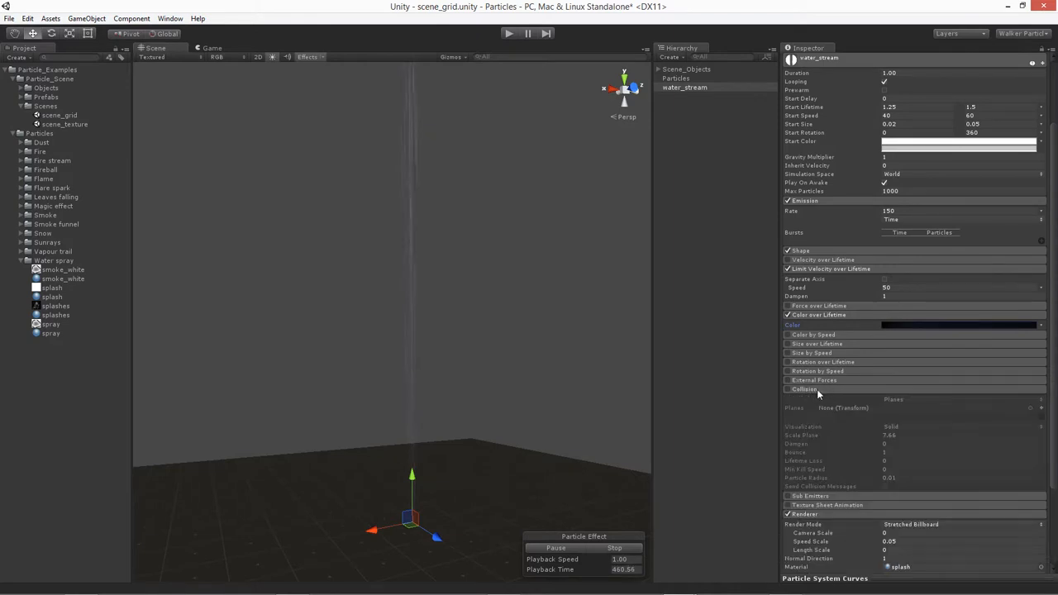
mouse_move(803, 390)
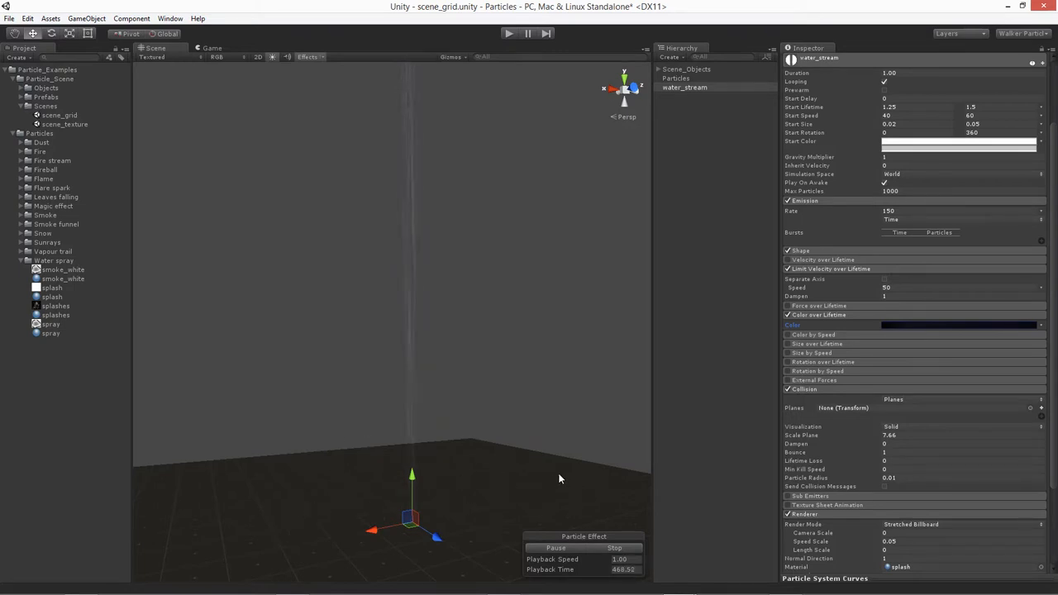
mouse_move(807, 399)
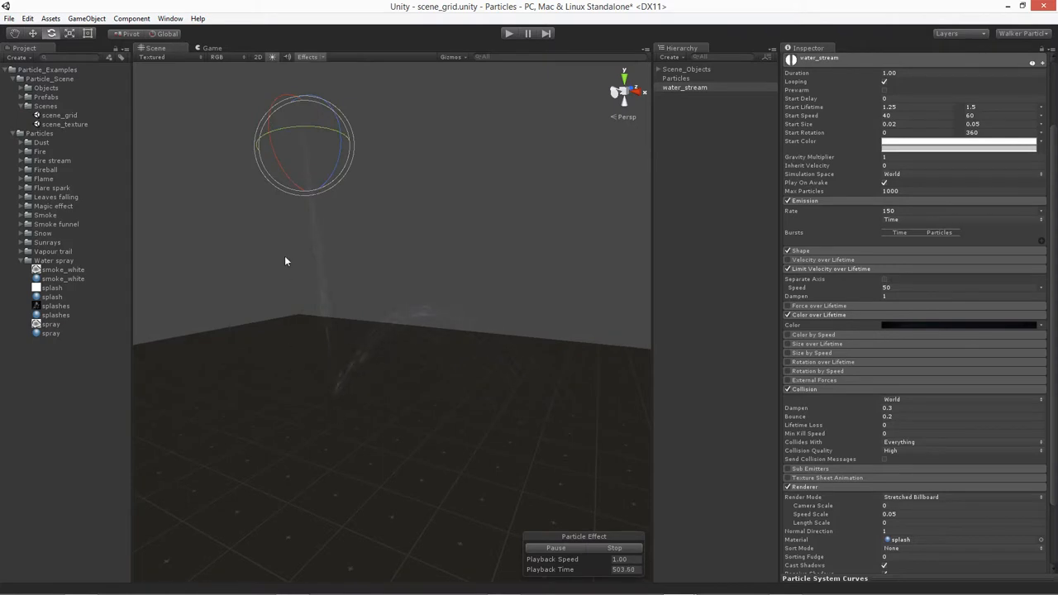
mouse_move(823, 338)
type(".05")
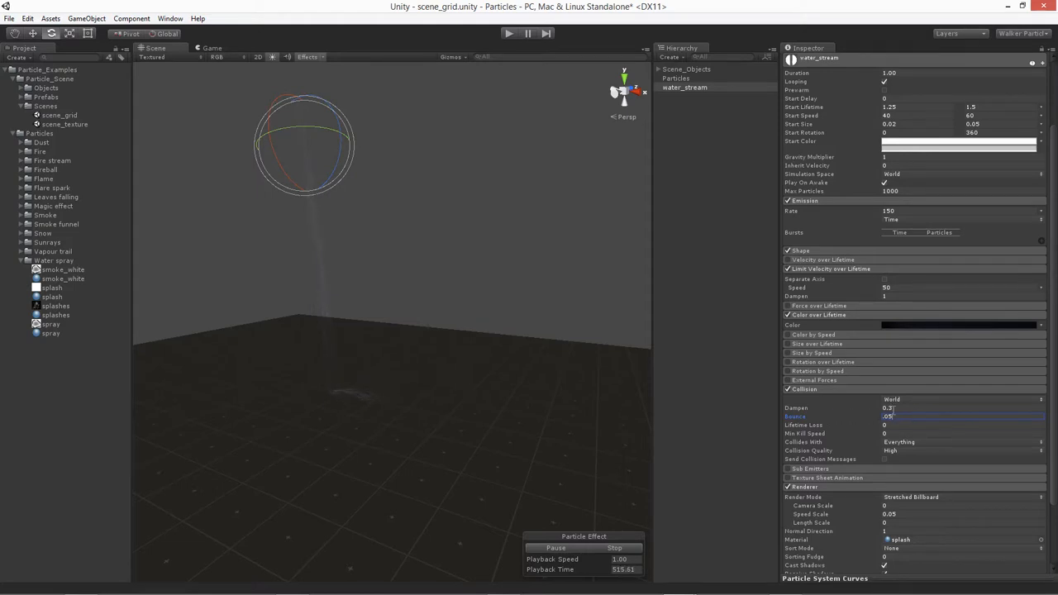
Set the collision Dampen value to 0.1, then lower it to 0.05.
left_click(959, 407)
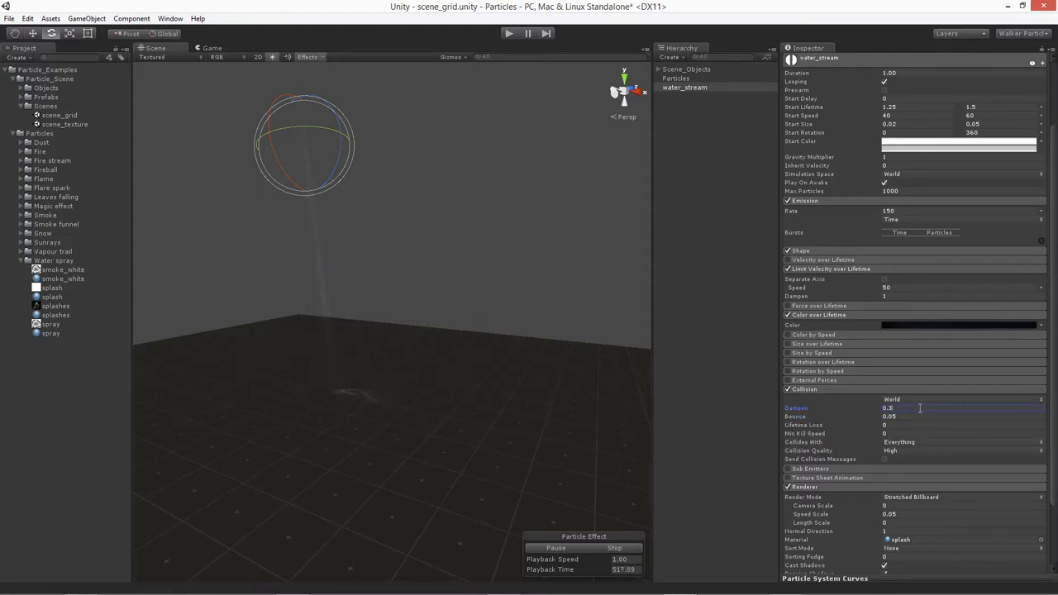
type("0.1")
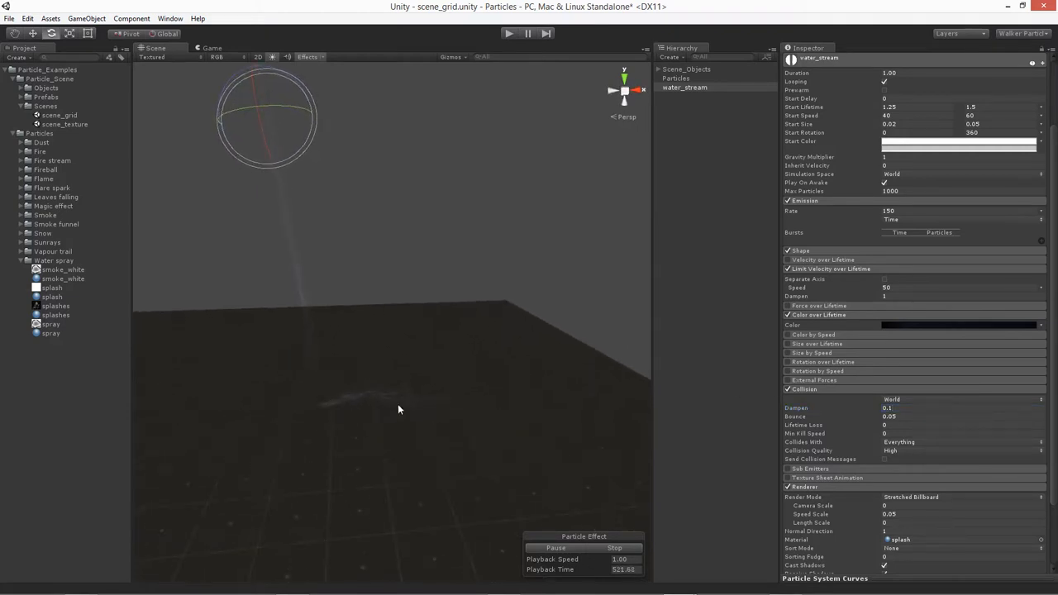
left_click(951, 407)
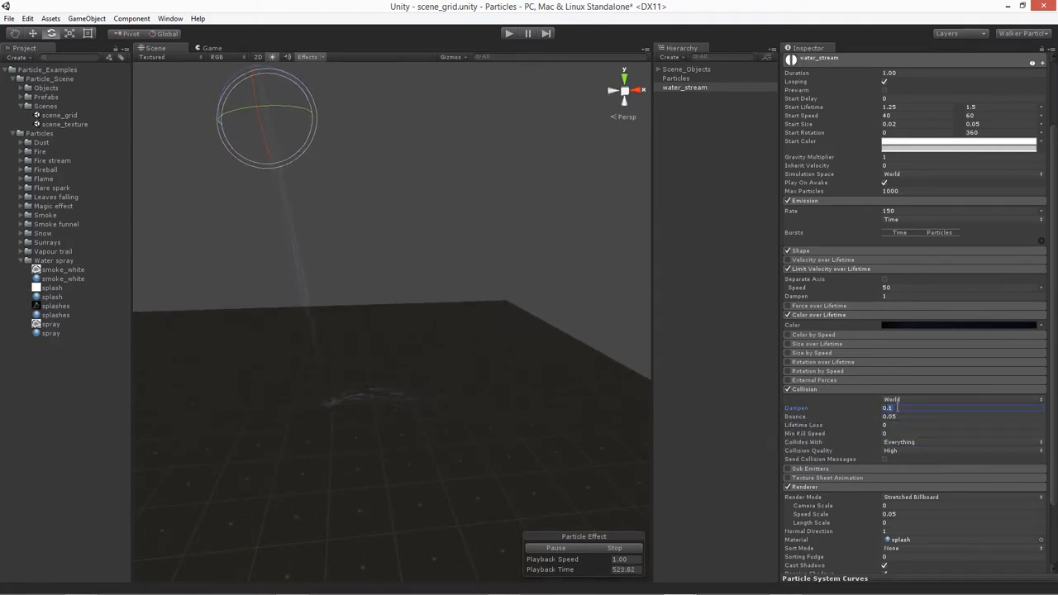
type("0.05")
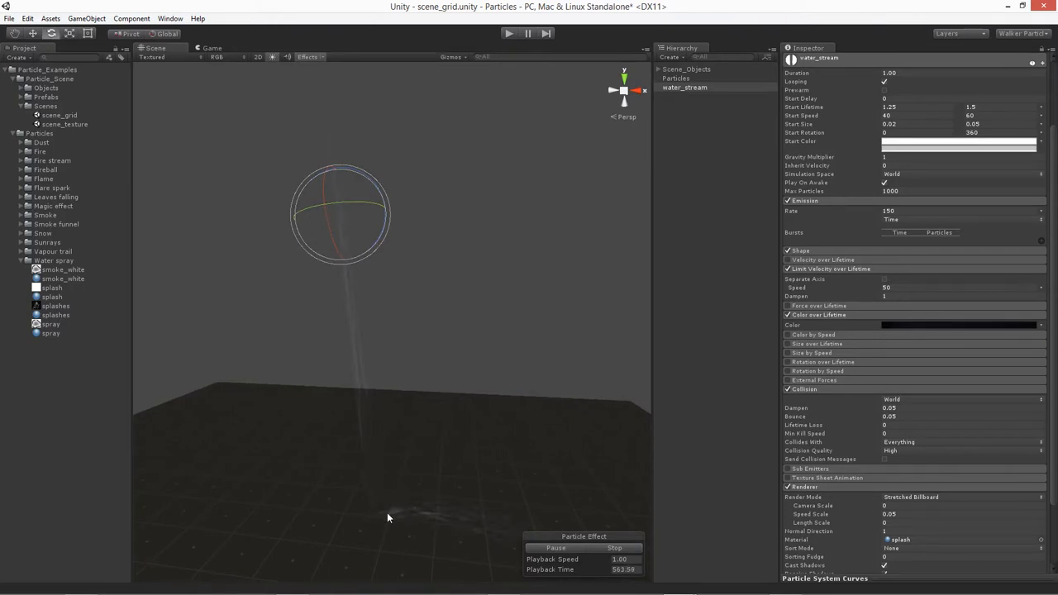
mouse_move(682, 437)
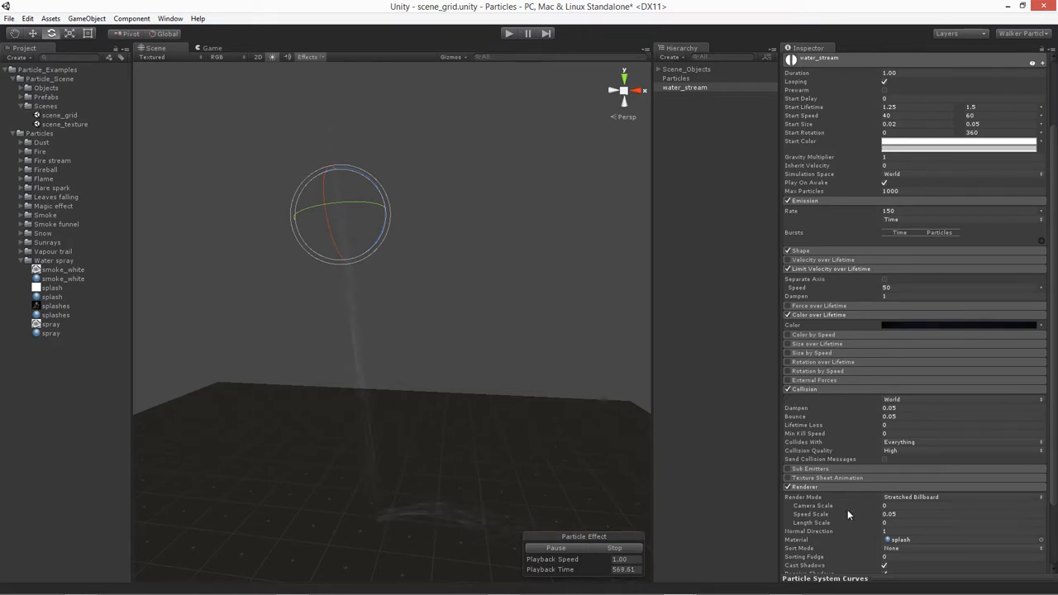
mouse_move(932, 309)
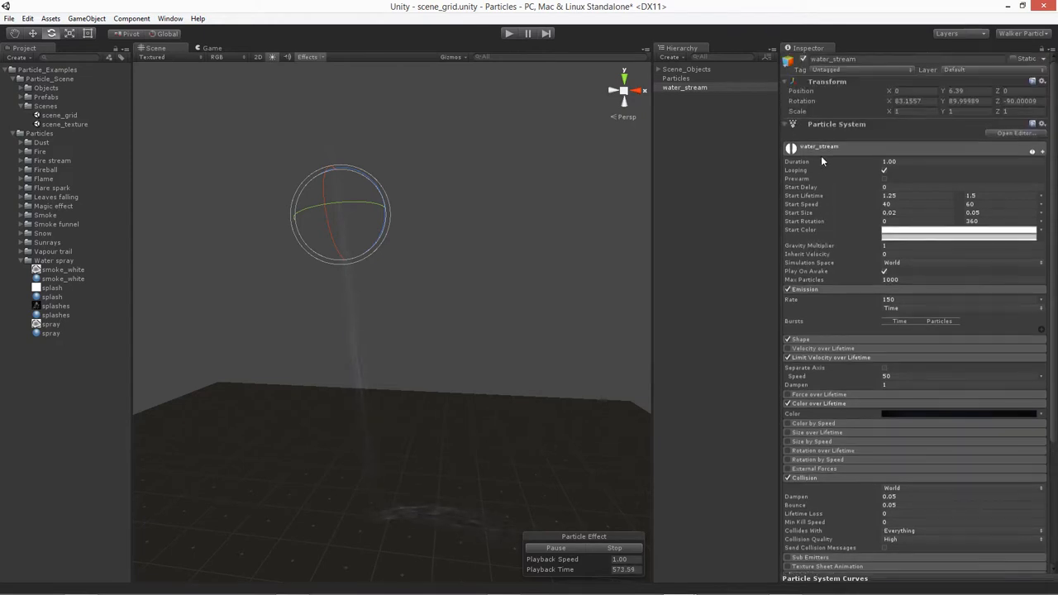
mouse_move(819, 222)
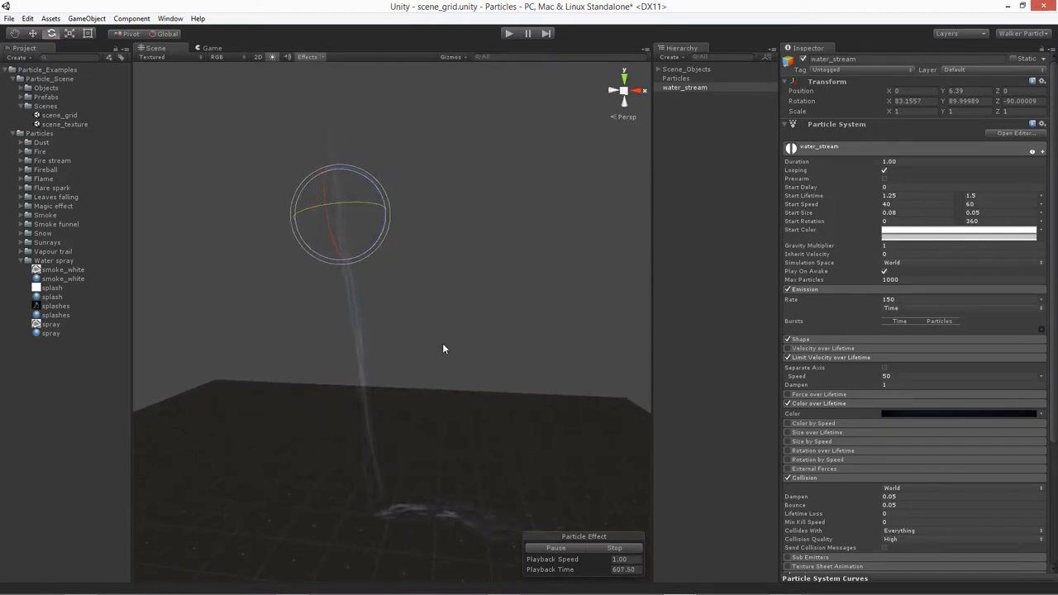
mouse_move(446, 348)
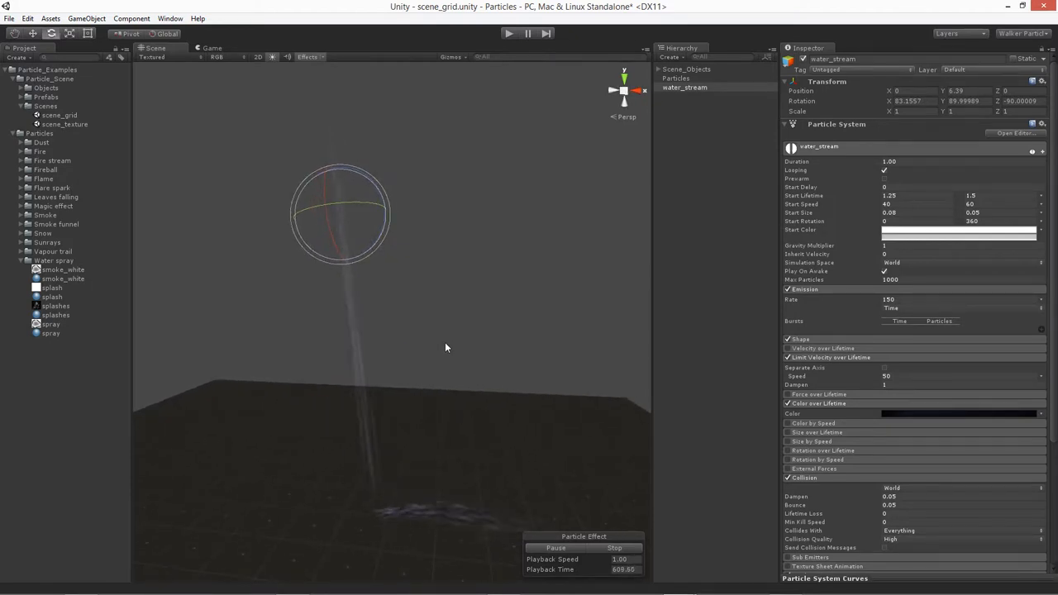